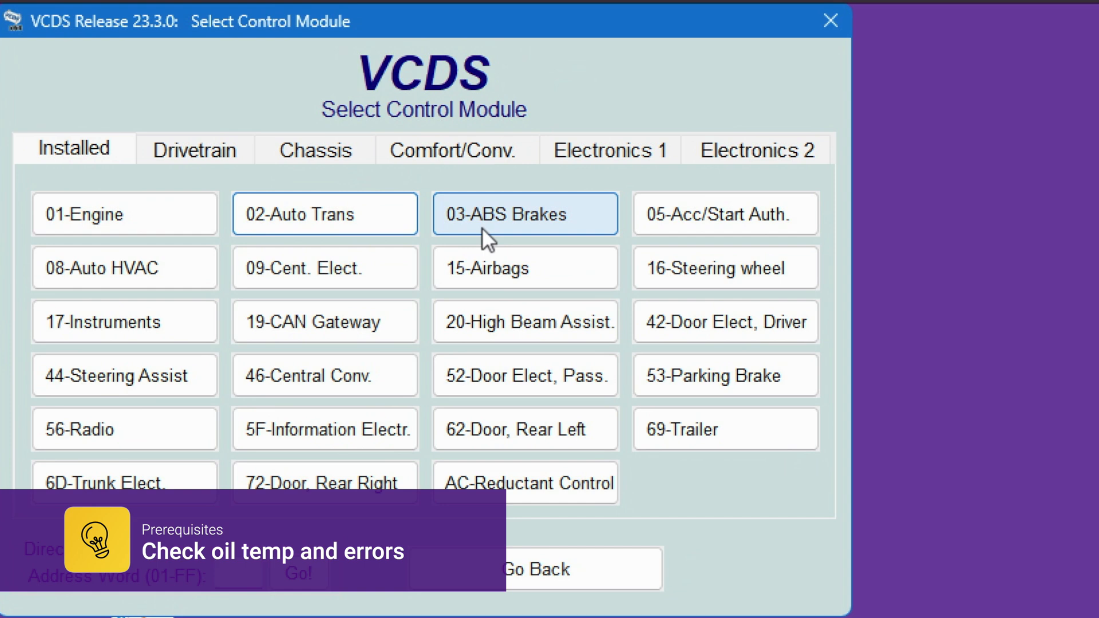
# - Select 02-Auto Trans from the installed control modules to connect to it
pyautogui.click(325, 214)
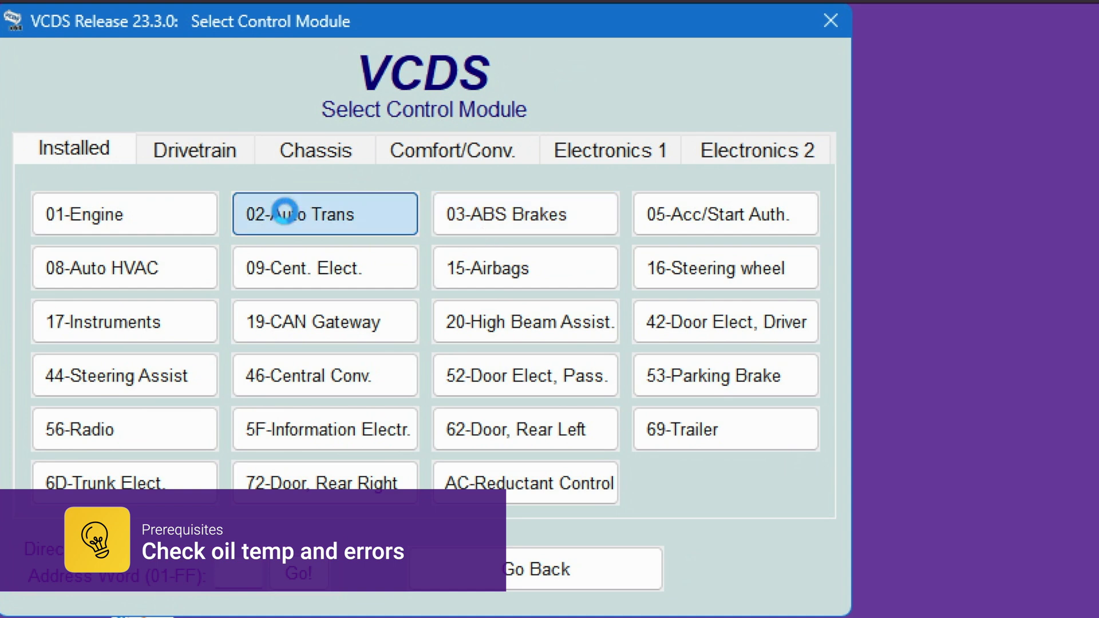
pyautogui.click(325, 213)
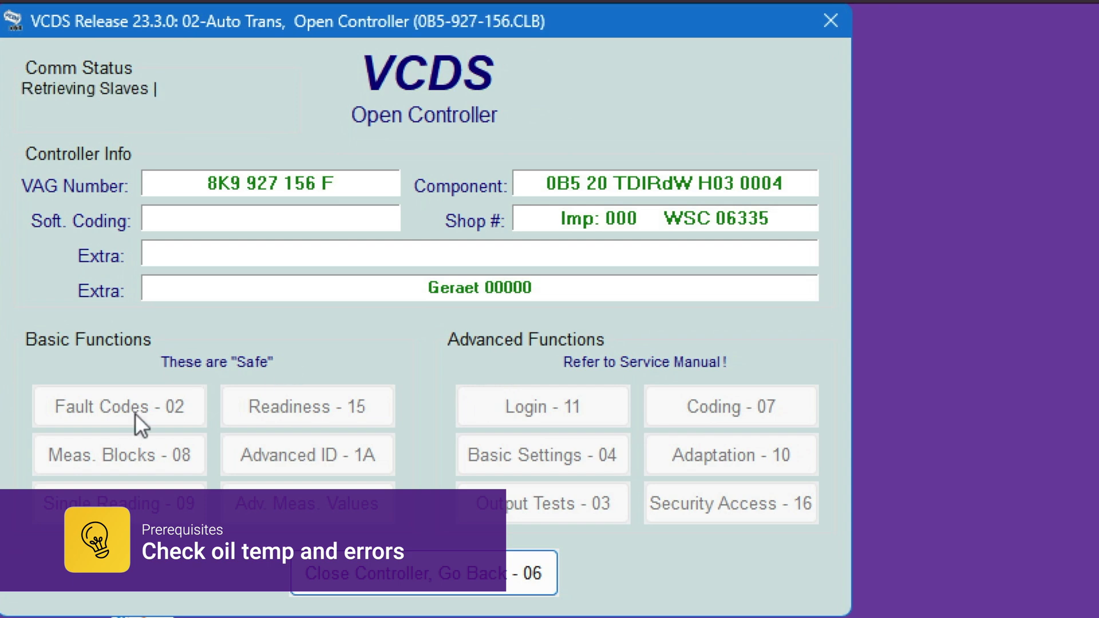
# - Confirm no fault codes are stored, then add ATF temperature to advanced measuring values
pyautogui.click(118, 405)
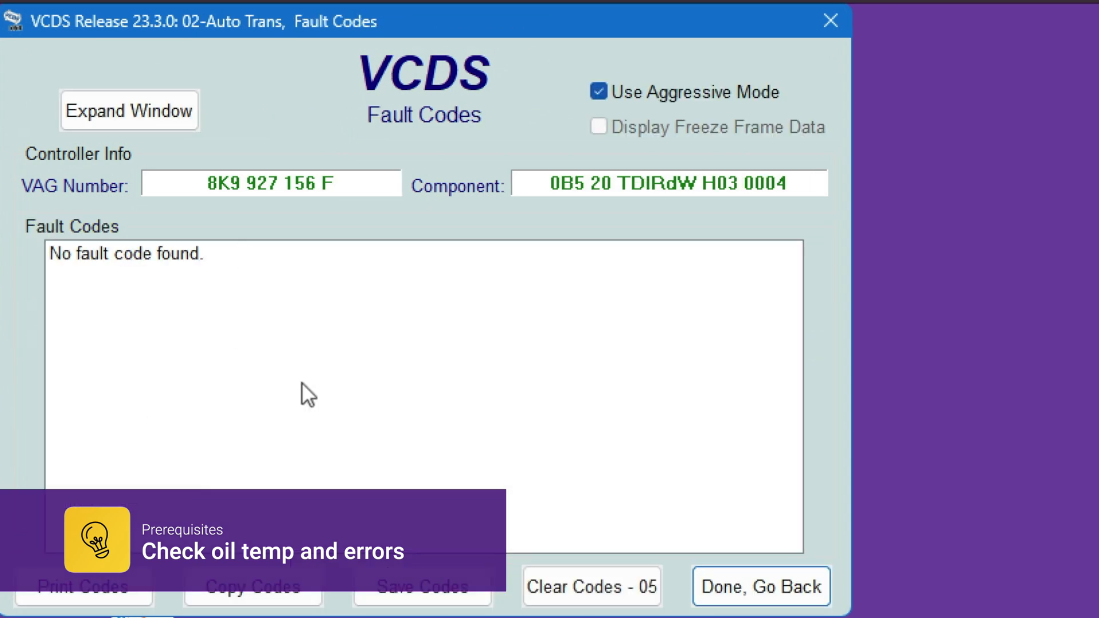
pyautogui.click(761, 587)
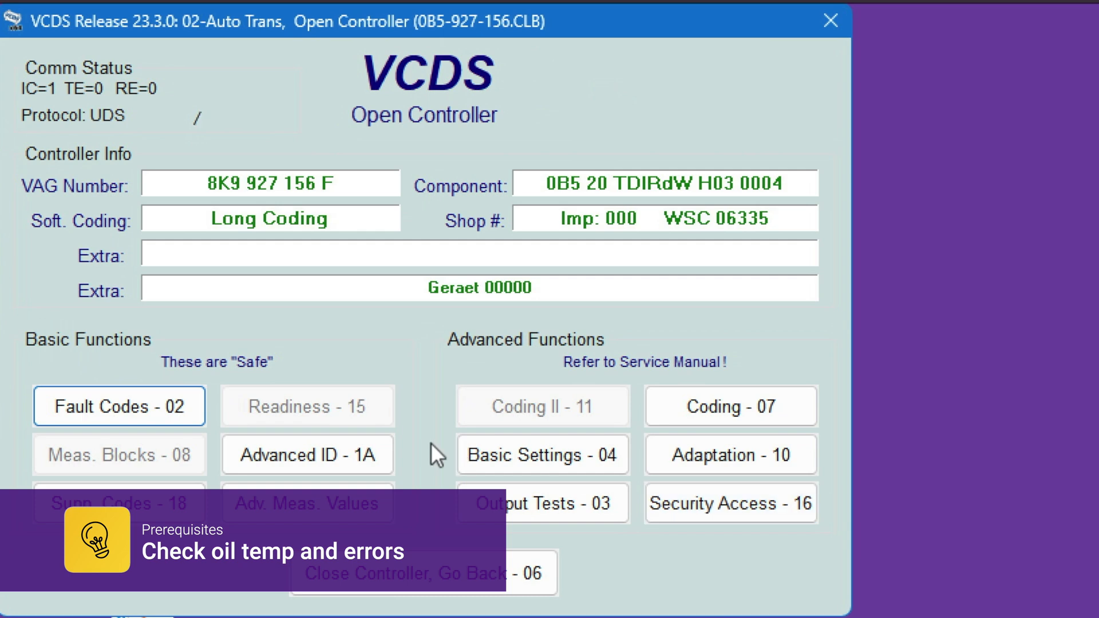
pyautogui.click(307, 502)
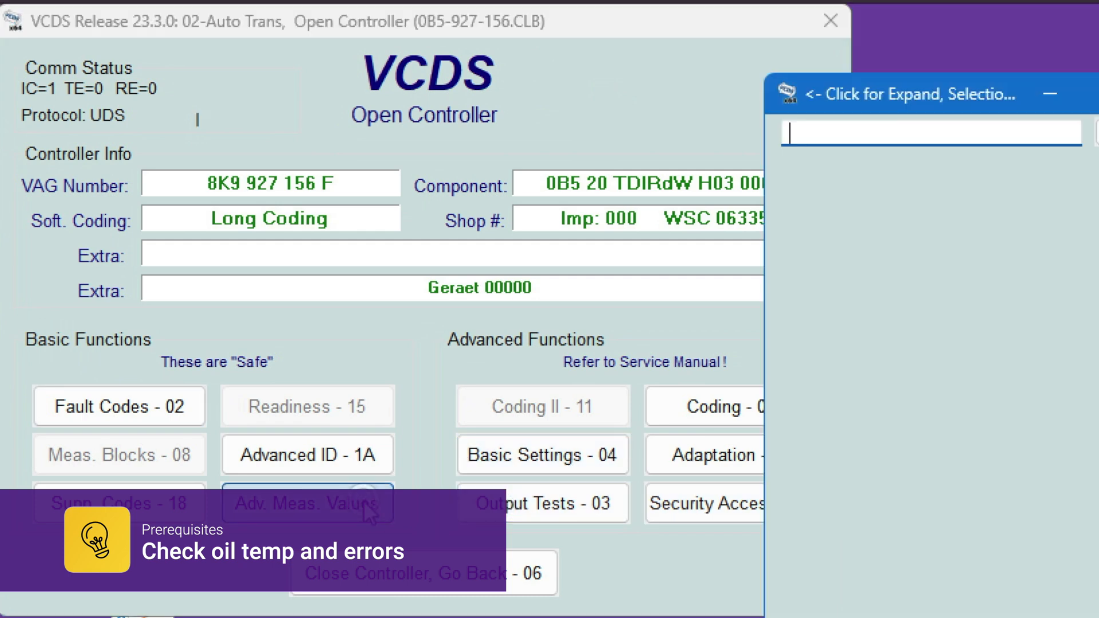
pyautogui.click(306, 503)
pyautogui.write('atf')
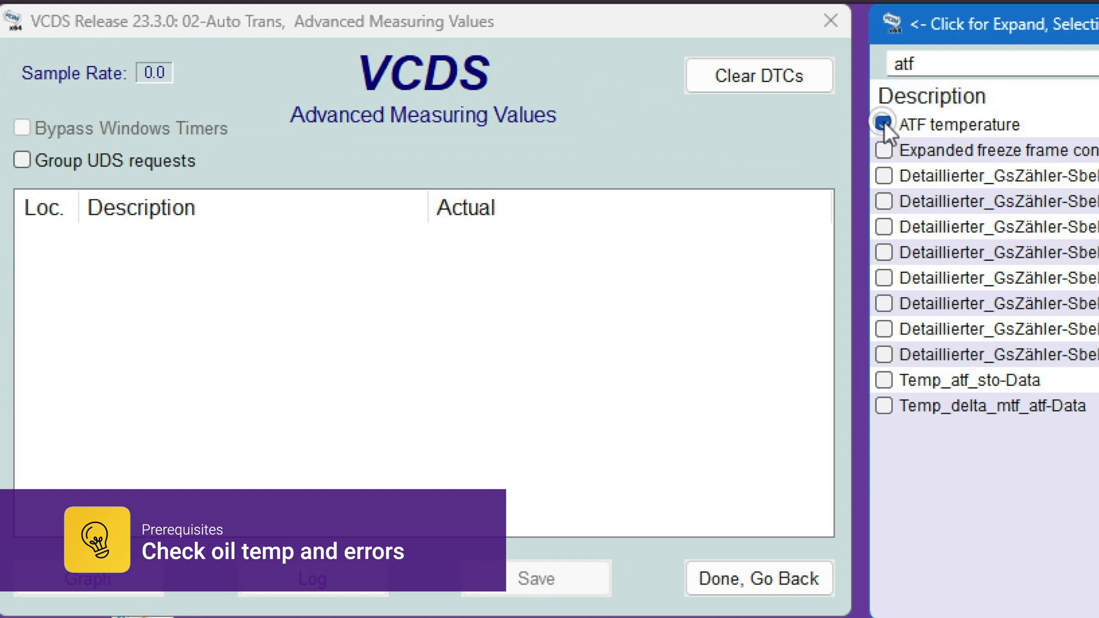
pyautogui.click(884, 125)
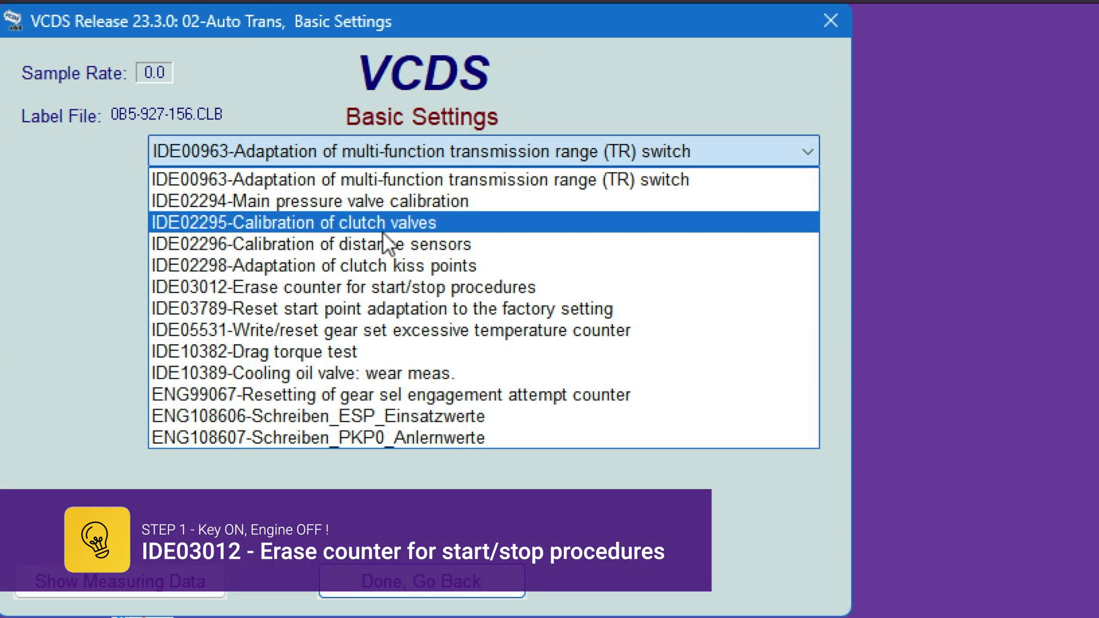
pyautogui.moveTo(365, 287)
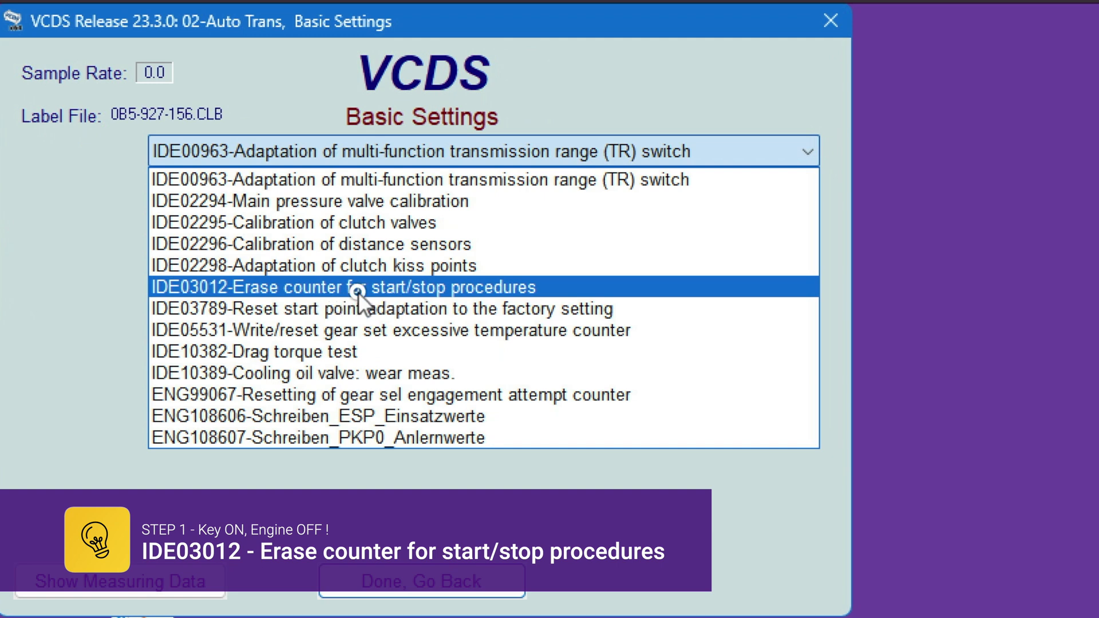
# - Run and stop the IDE03012 start/stop counter erase, leaving it Not Running
pyautogui.click(342, 287)
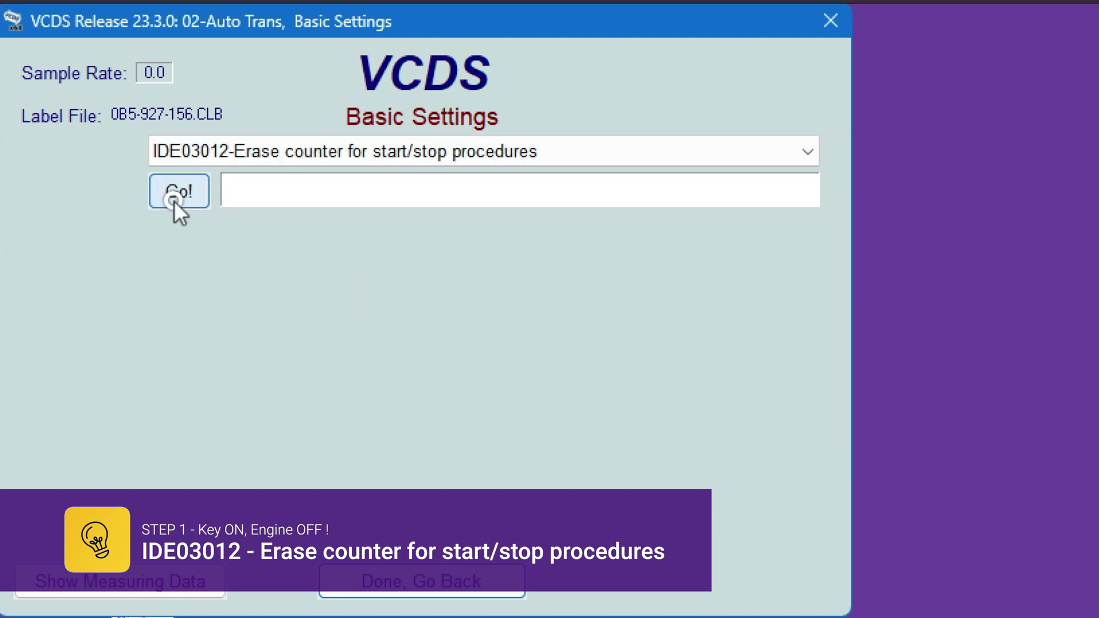
pyautogui.click(178, 191)
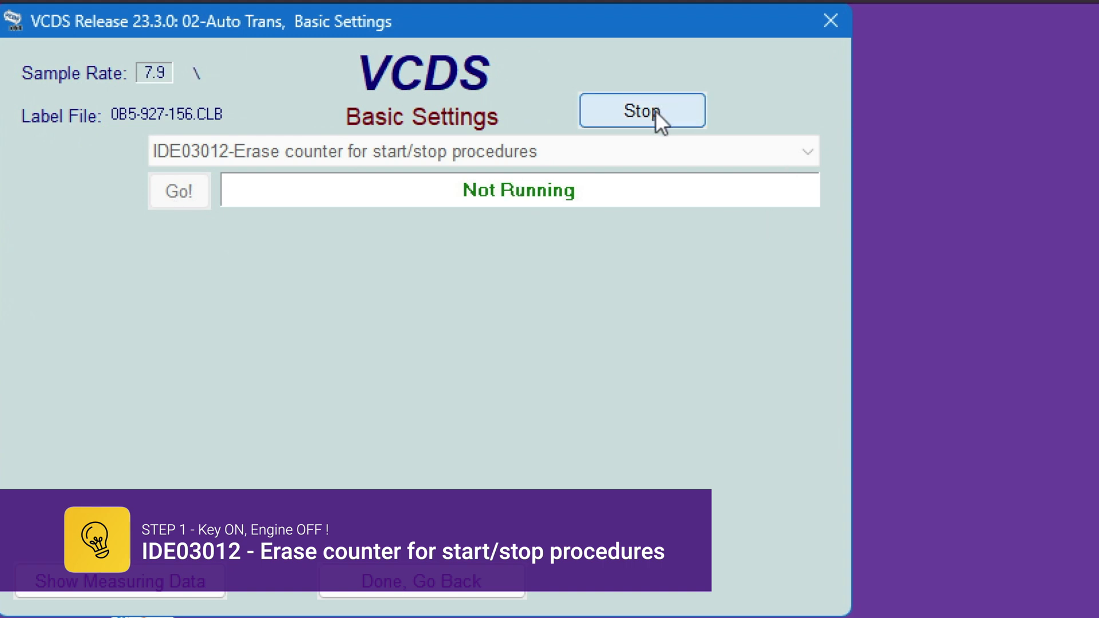
pyautogui.click(641, 111)
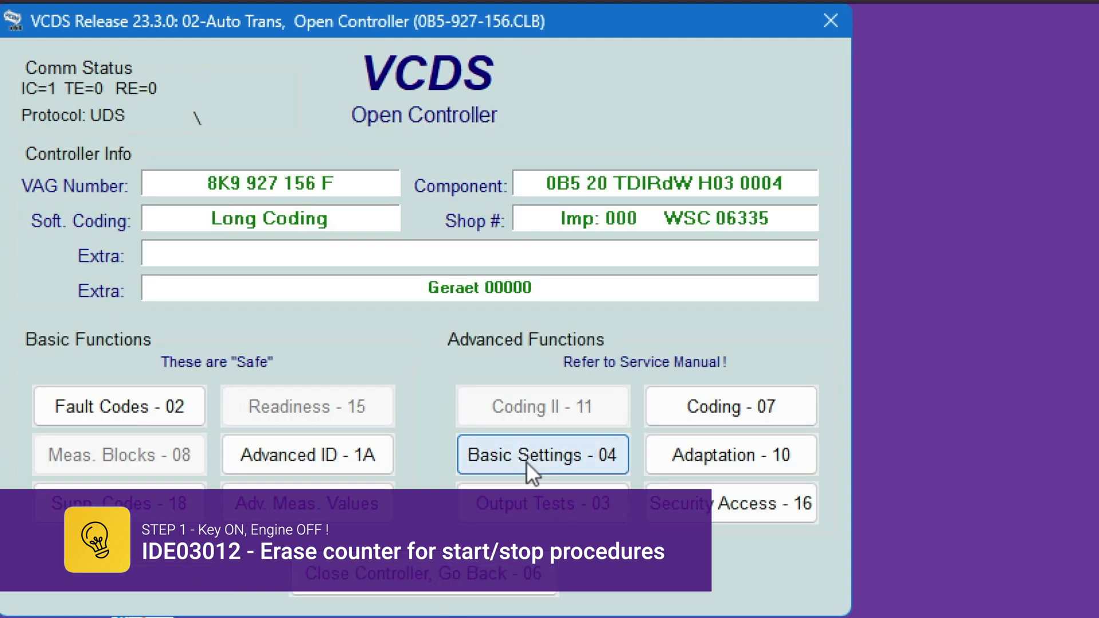
# - Open Basic Settings and select IDE02295 Calibration of clutch valves
pyautogui.click(542, 454)
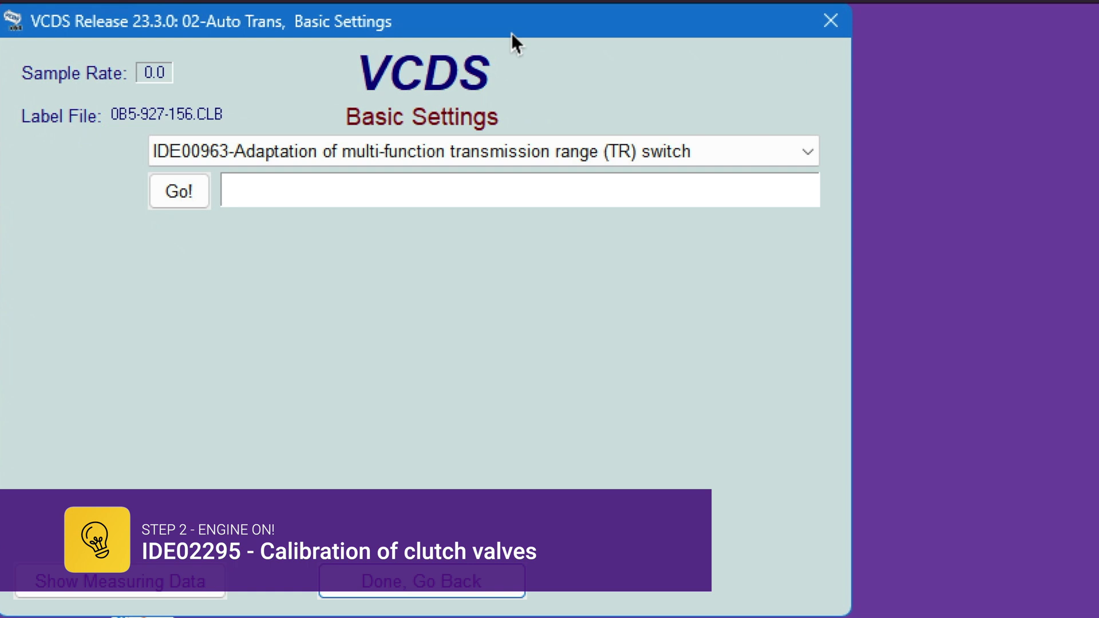
pyautogui.moveTo(516, 63)
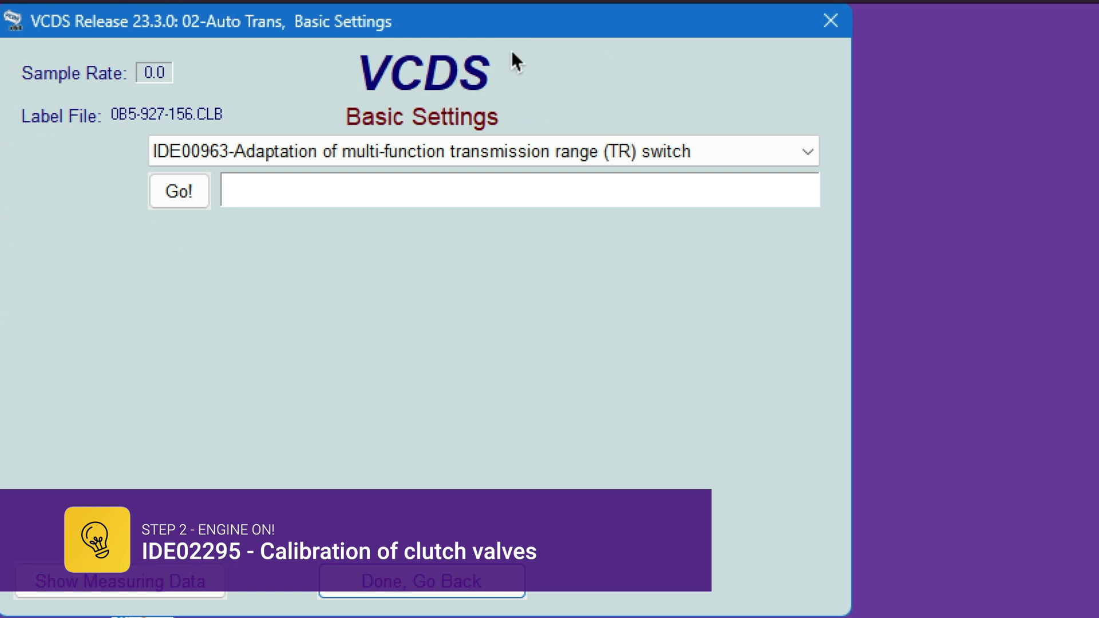
pyautogui.moveTo(506, 167)
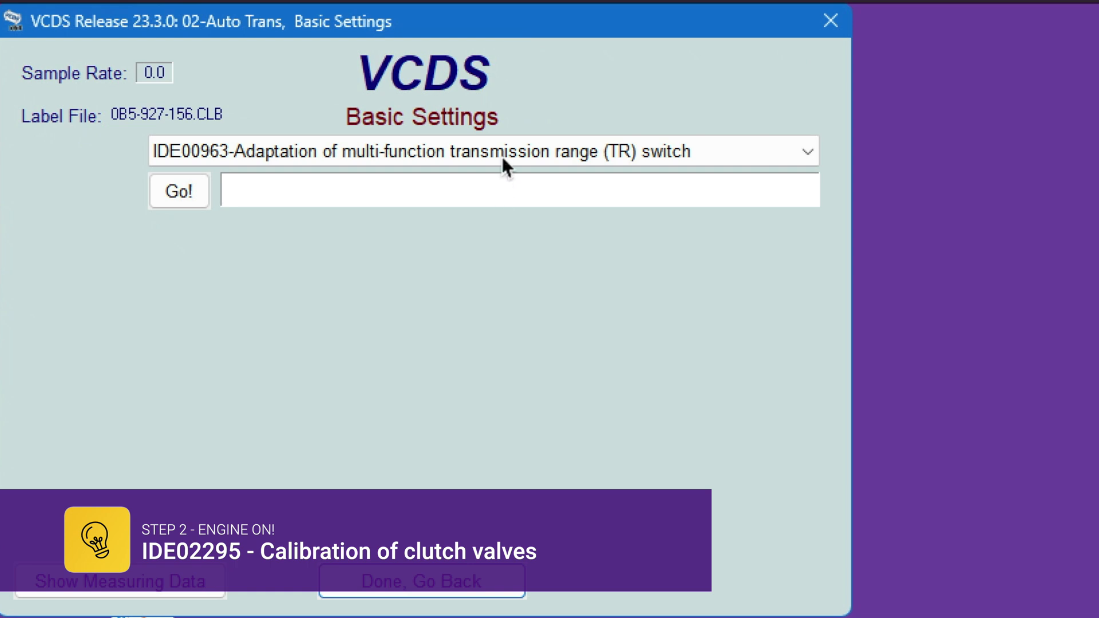
pyautogui.click(505, 151)
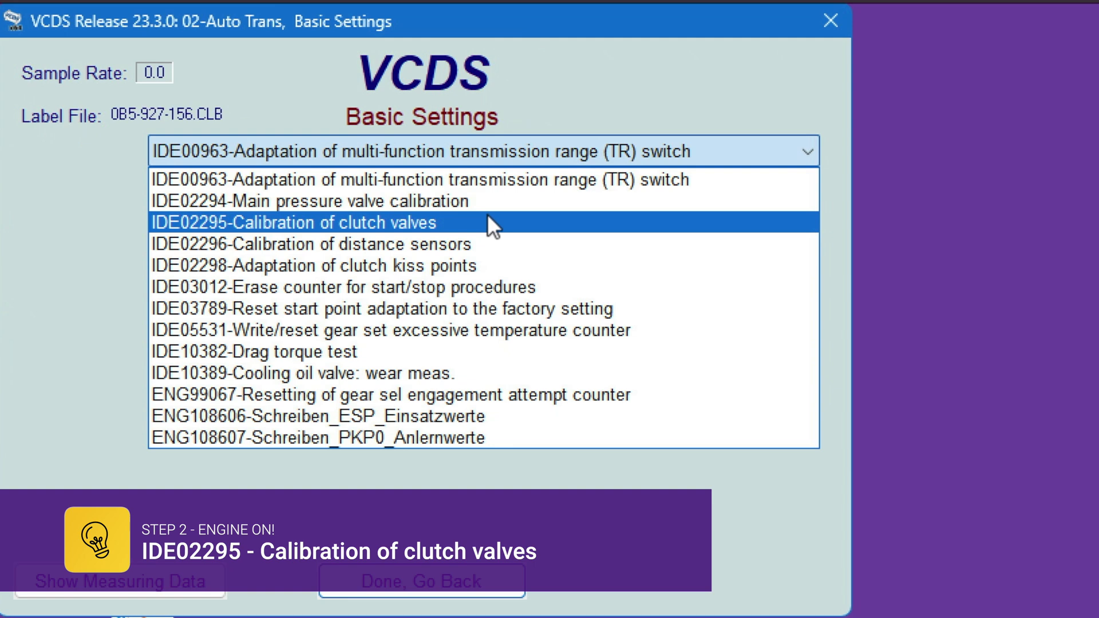
pyautogui.click(294, 222)
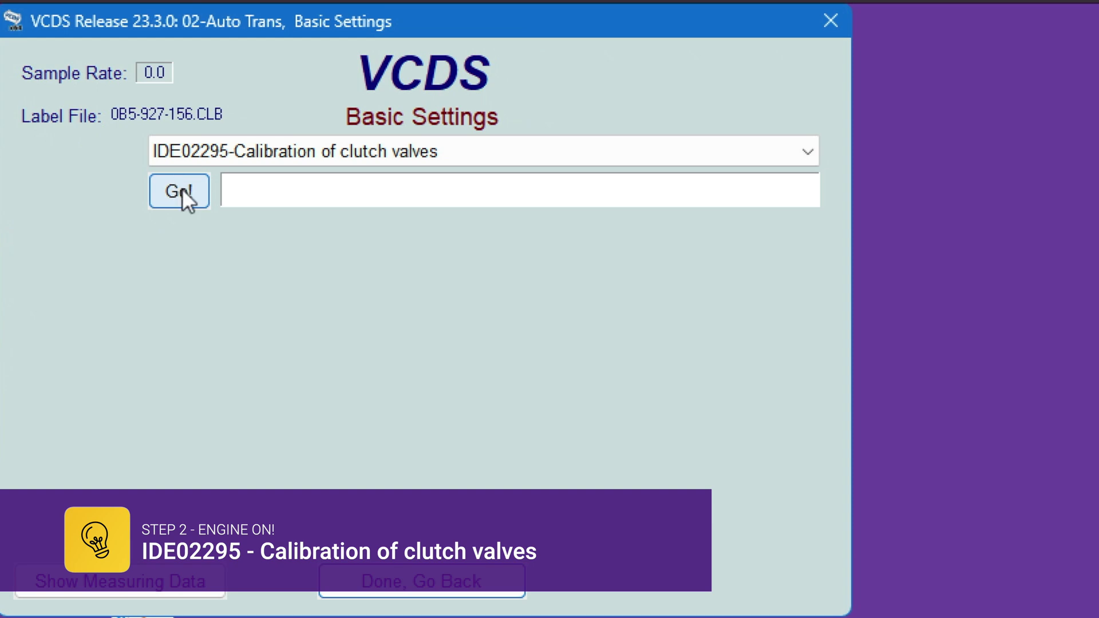
# - Run the IDE02295 clutch valve calibration and stop it after Finished correctly
pyautogui.click(179, 191)
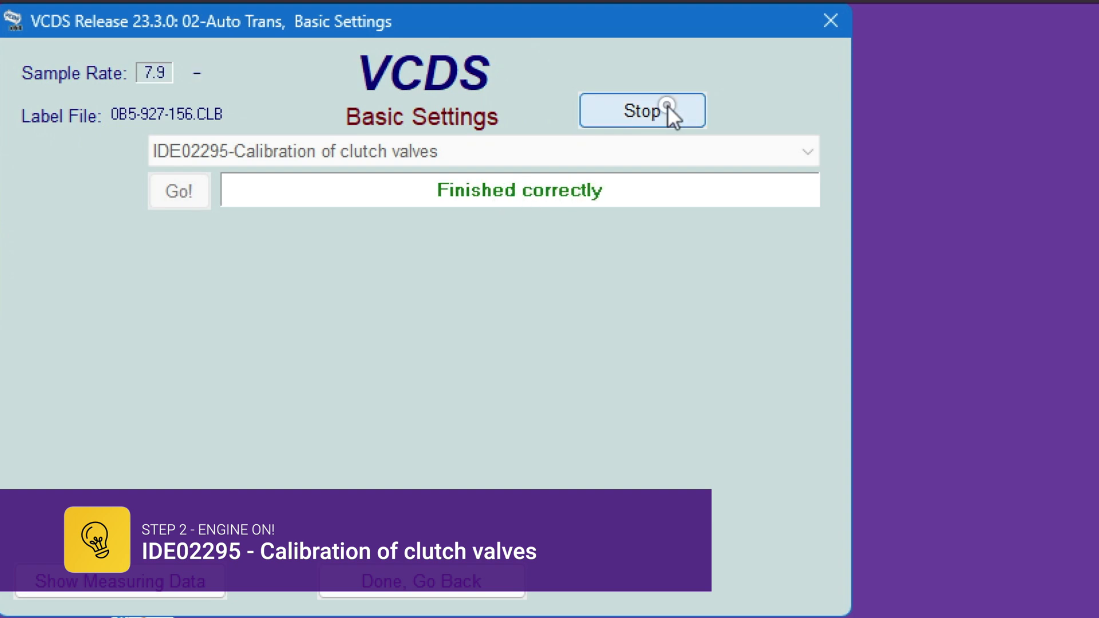
pyautogui.click(641, 110)
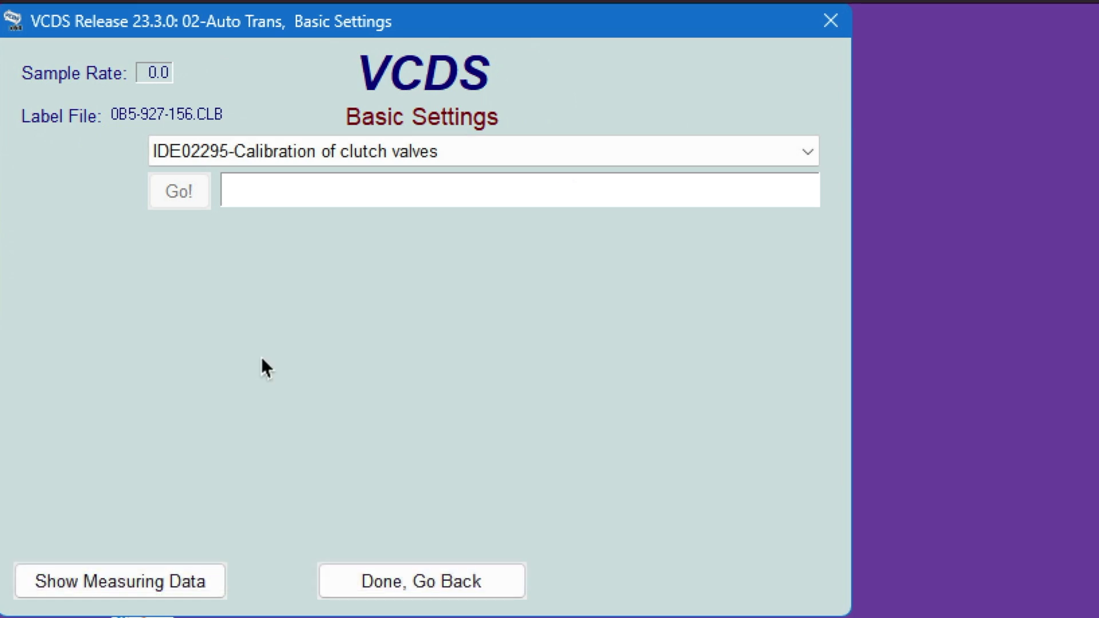
# - Select and run IDE02296 distance sensor calibration, stopping it after Finished correctly
pyautogui.click(421, 581)
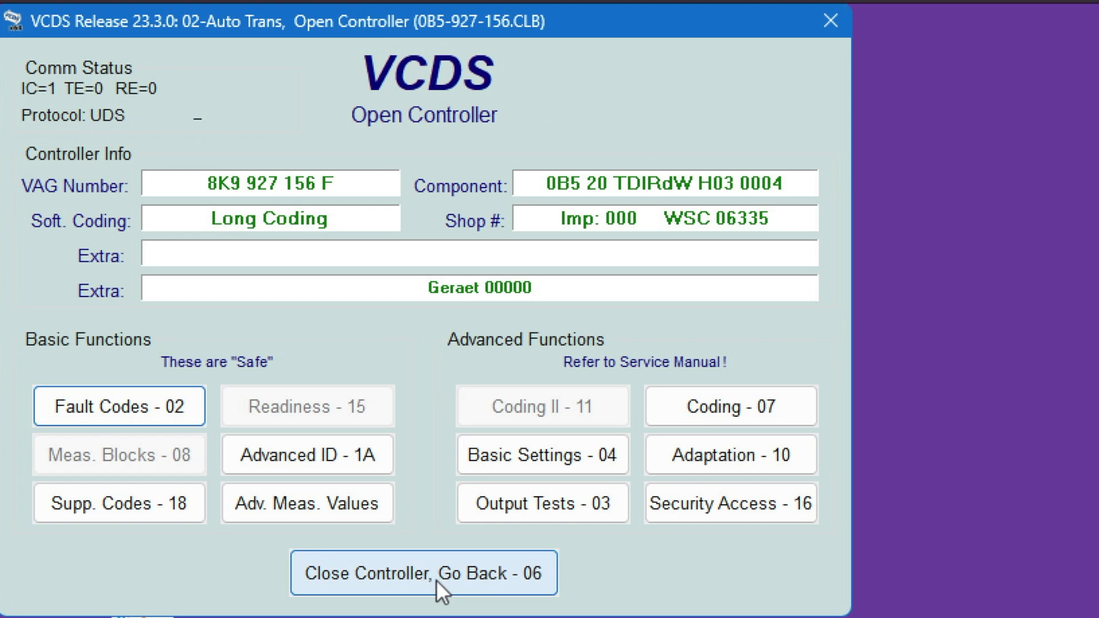
pyautogui.click(541, 454)
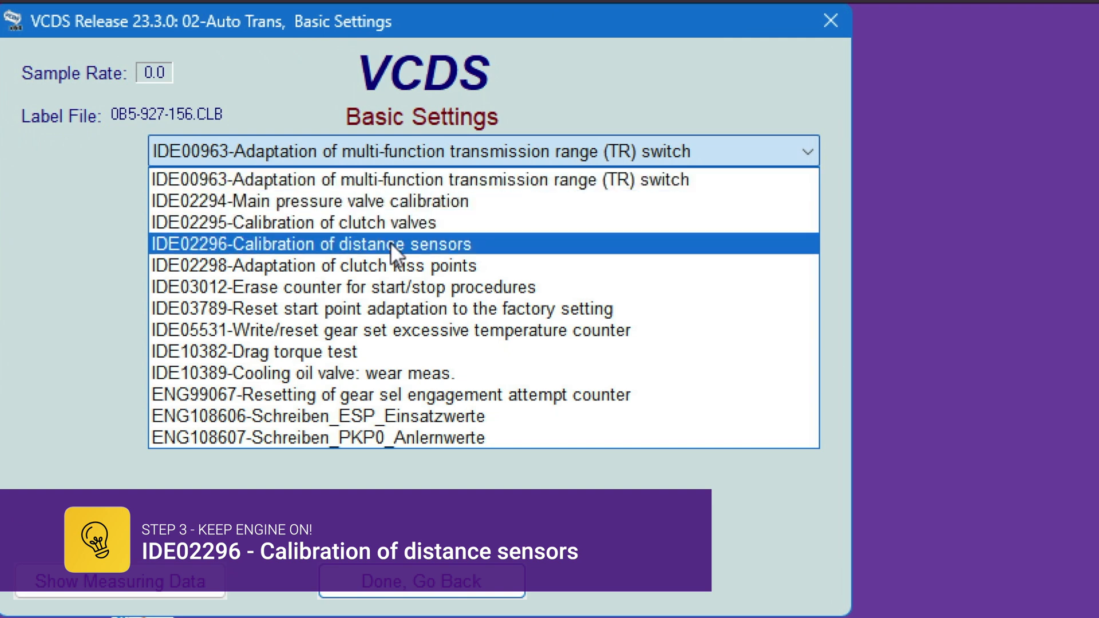
pyautogui.click(310, 244)
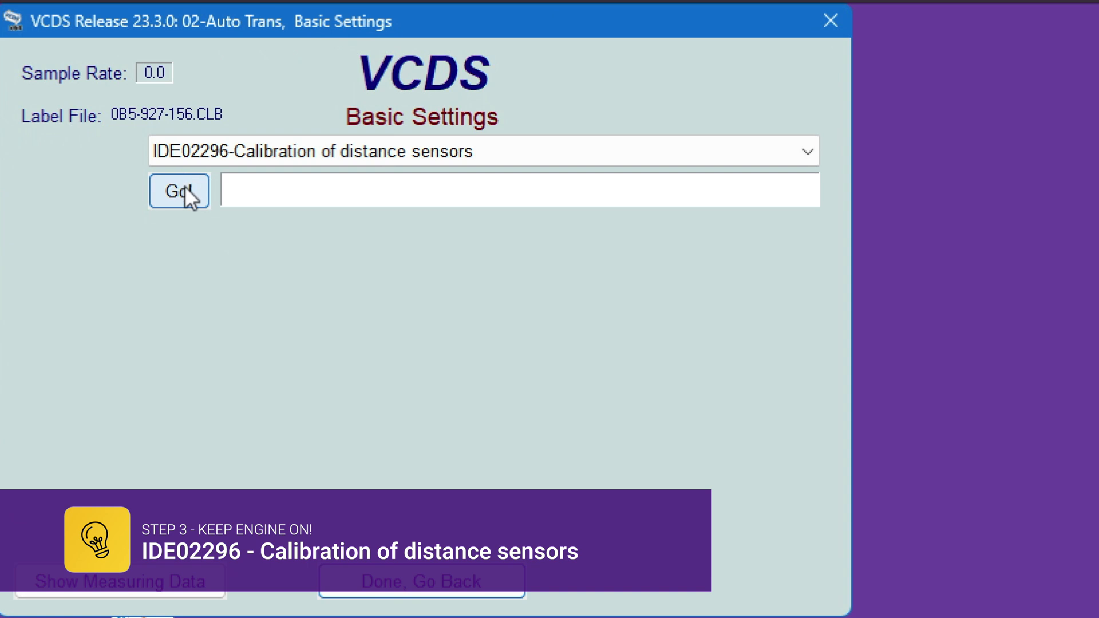
pyautogui.click(179, 192)
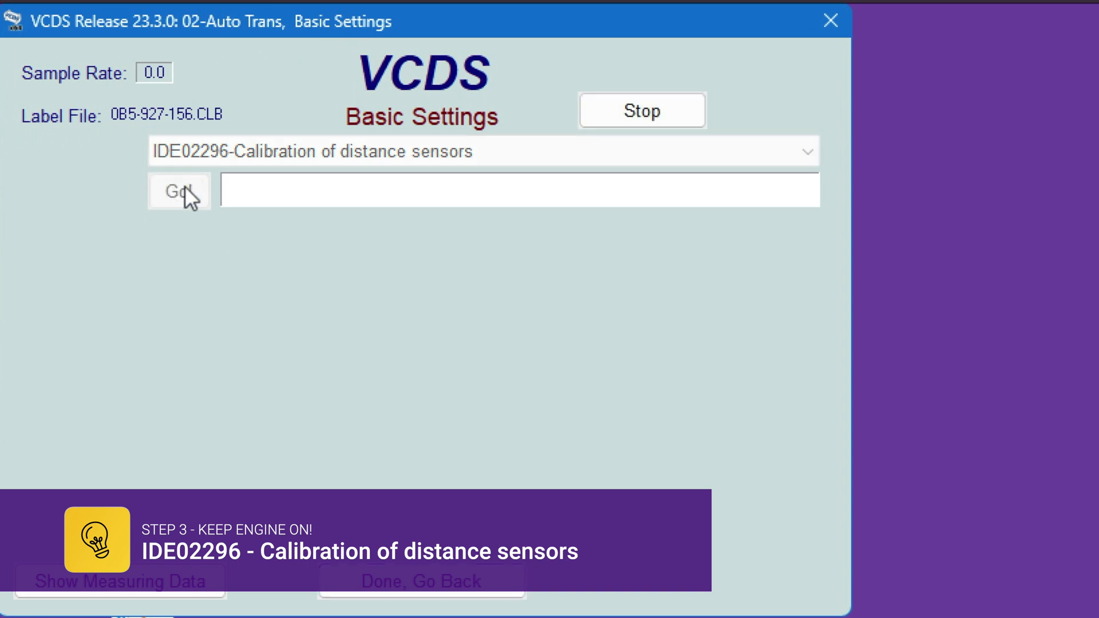
pyautogui.click(179, 191)
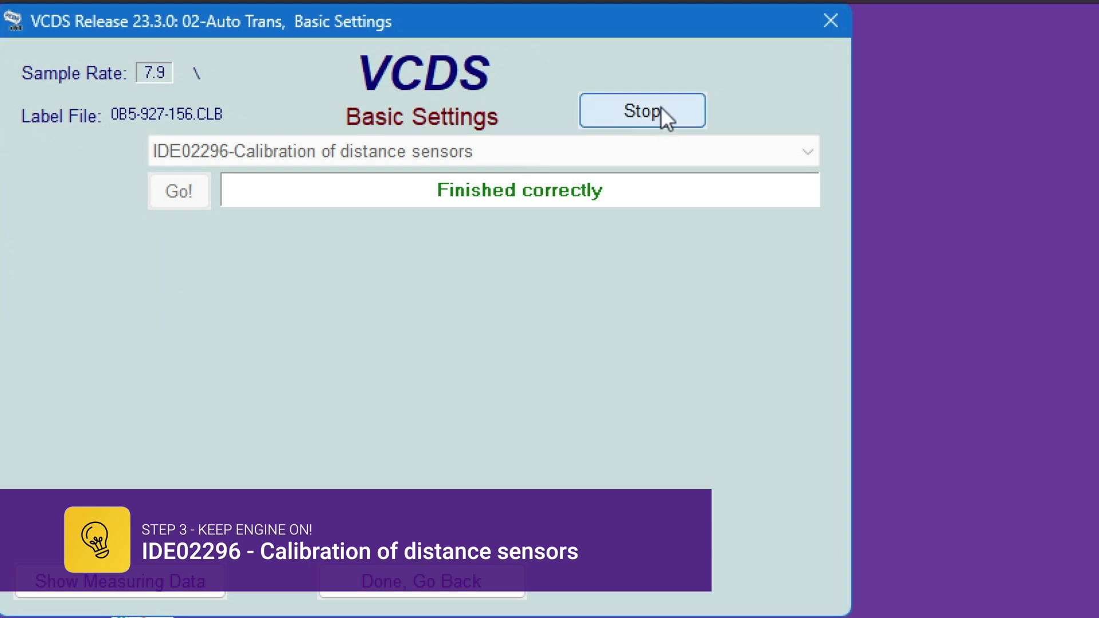
pyautogui.click(641, 110)
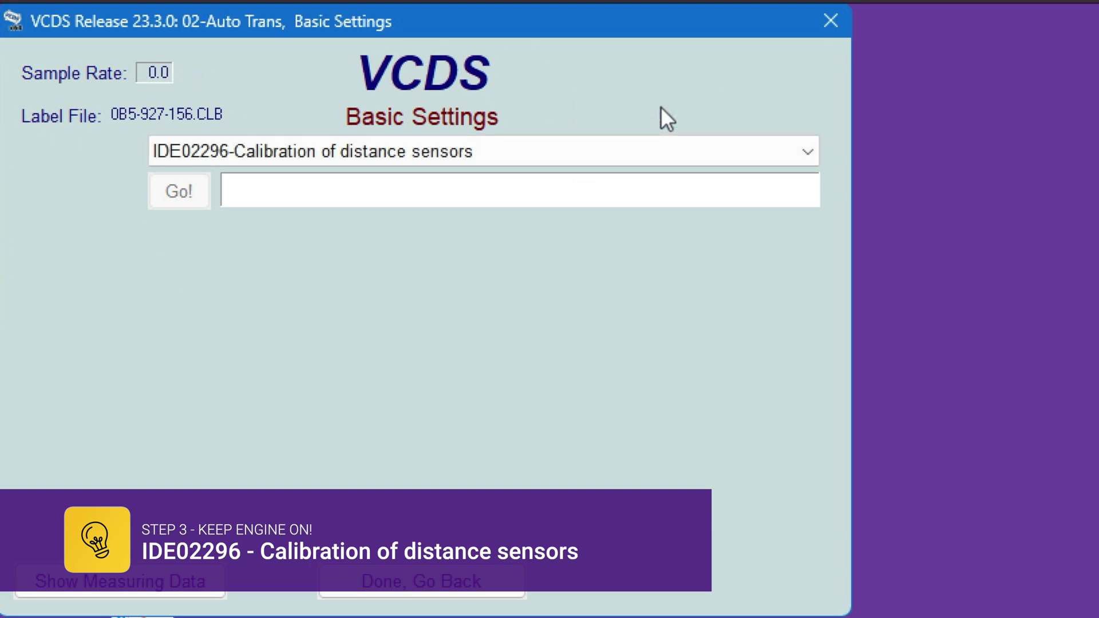
# - Run the IDE03789 start point adaptation reset to Finished correctly, then stop it
pyautogui.click(422, 574)
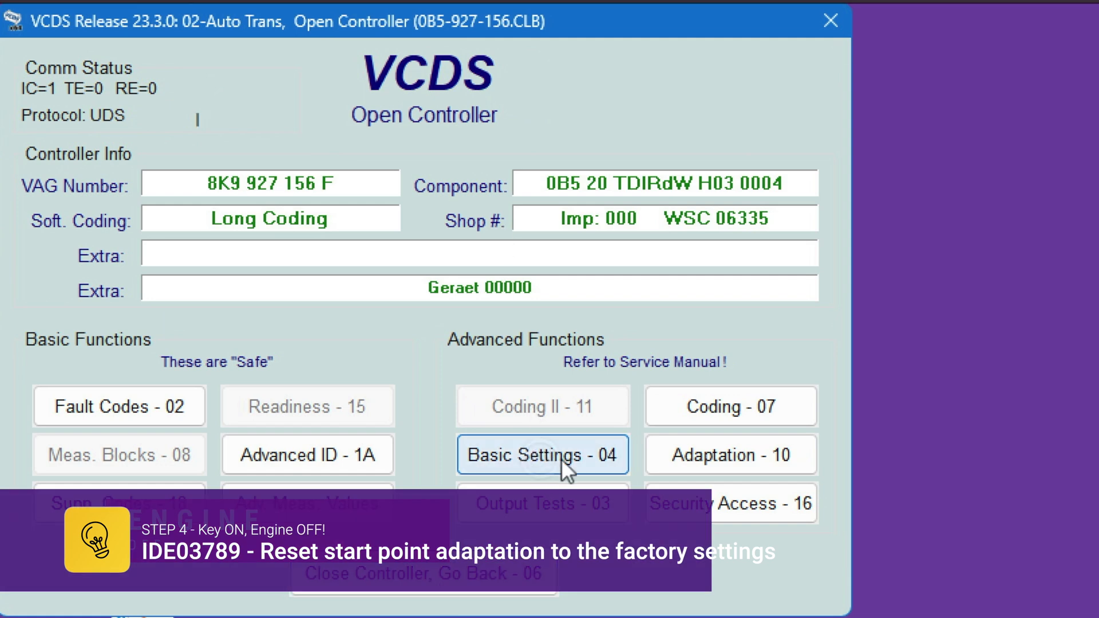
pyautogui.click(542, 454)
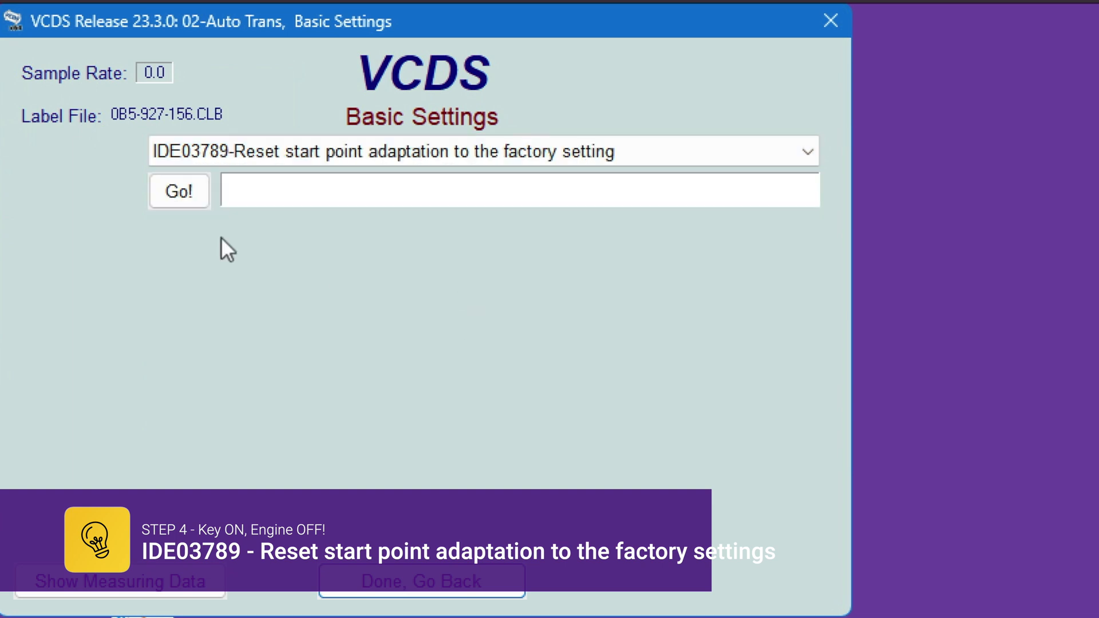
pyautogui.click(178, 191)
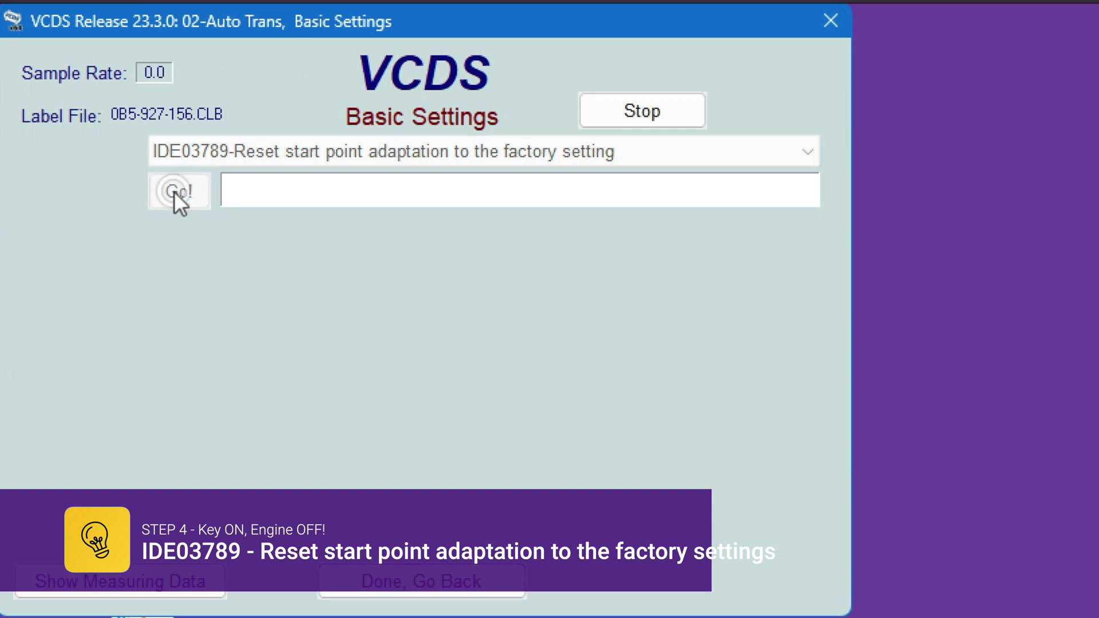
pyautogui.click(178, 190)
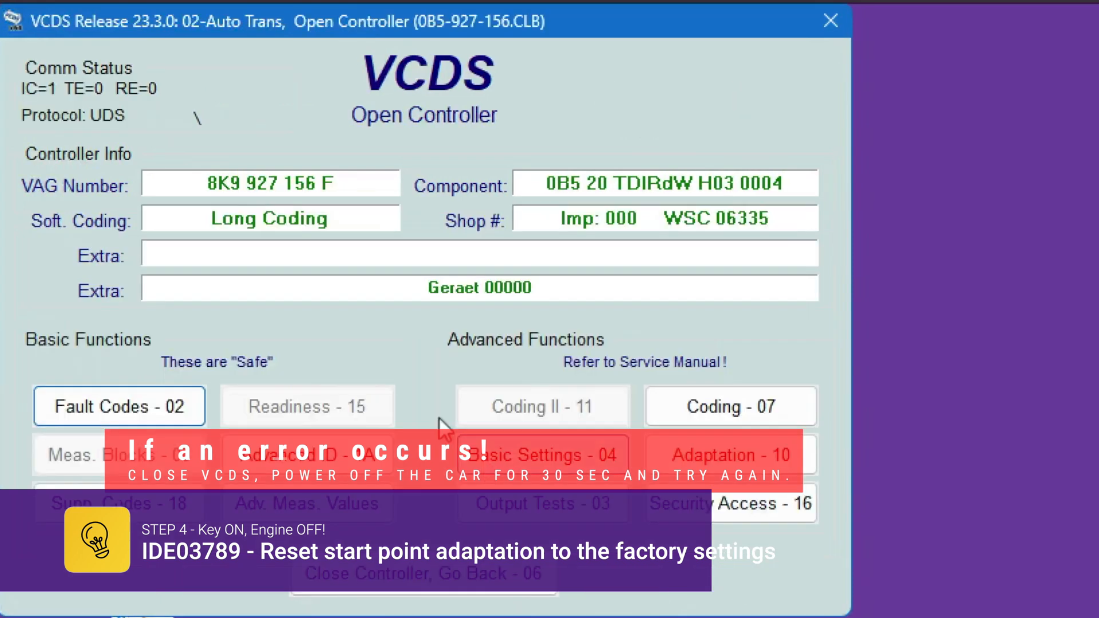
pyautogui.click(540, 454)
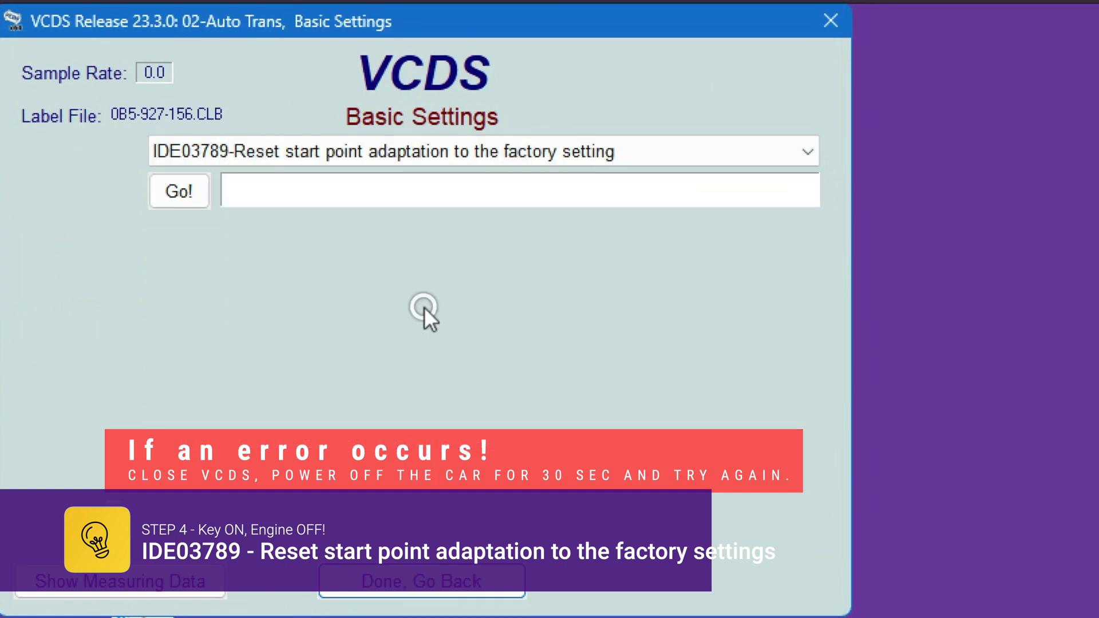
pyautogui.click(179, 191)
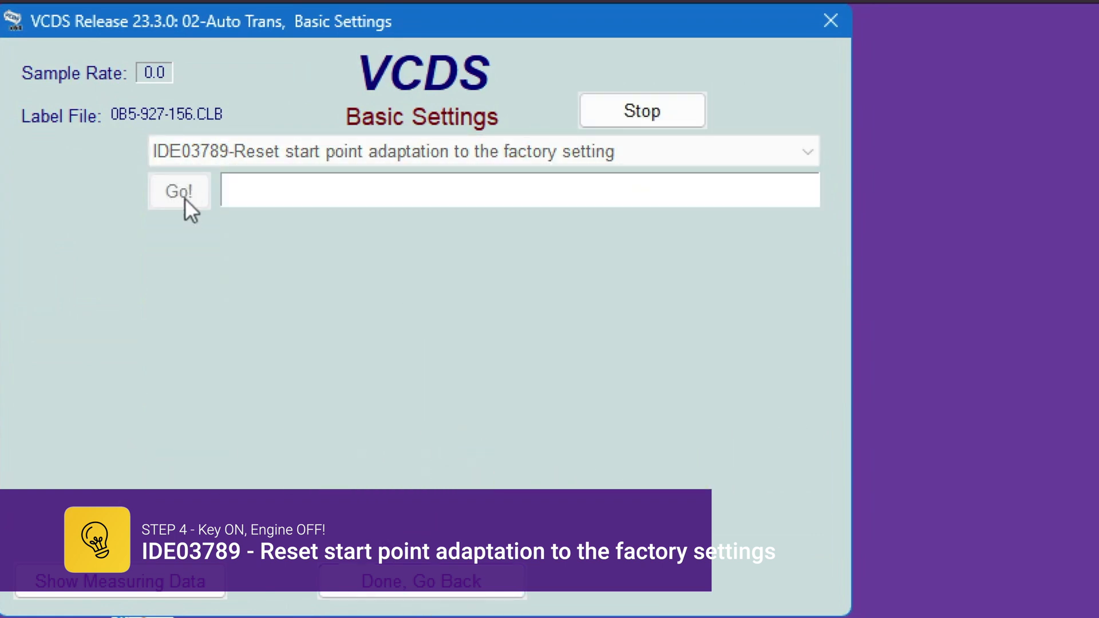
pyautogui.click(179, 190)
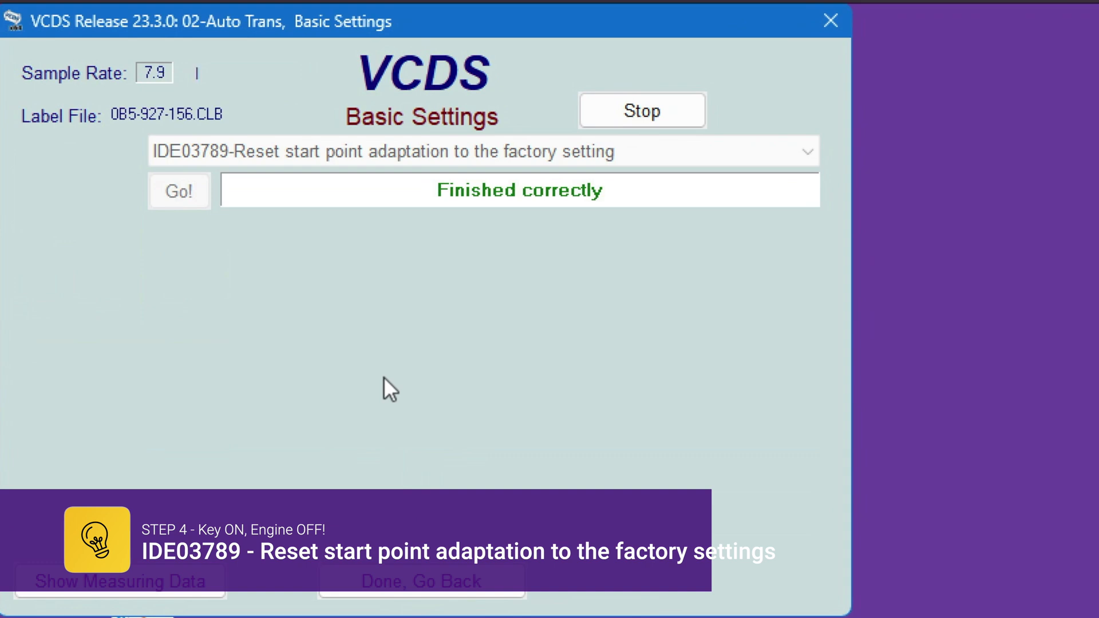
pyautogui.click(640, 111)
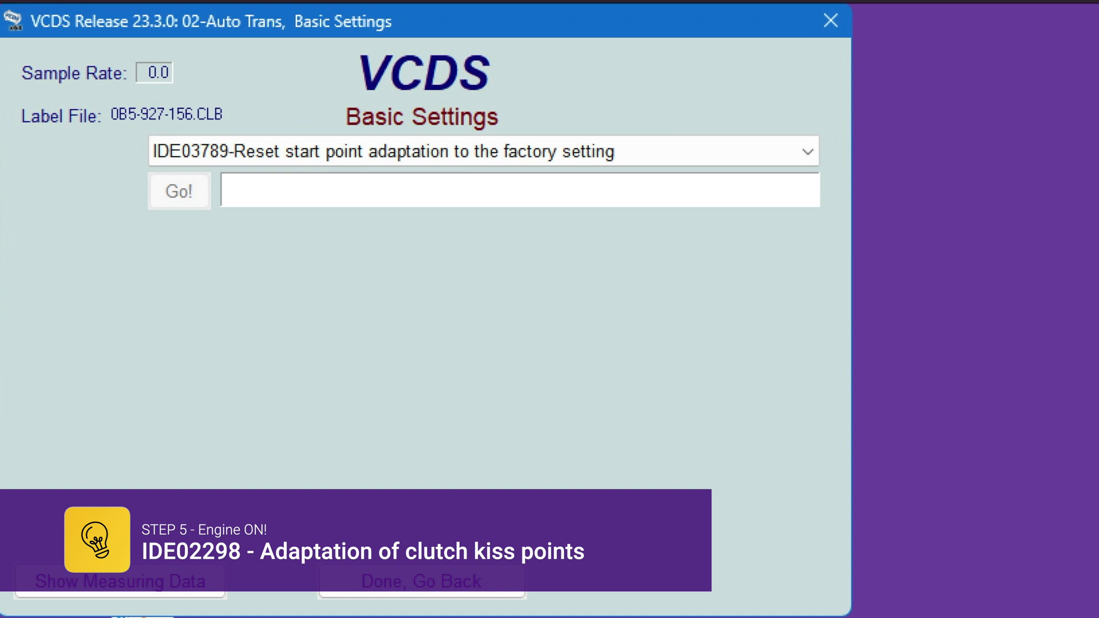
# - Run IDE02298 clutch kiss point adaptation to Finished correctly, stop it, and go back
pyautogui.click(806, 151)
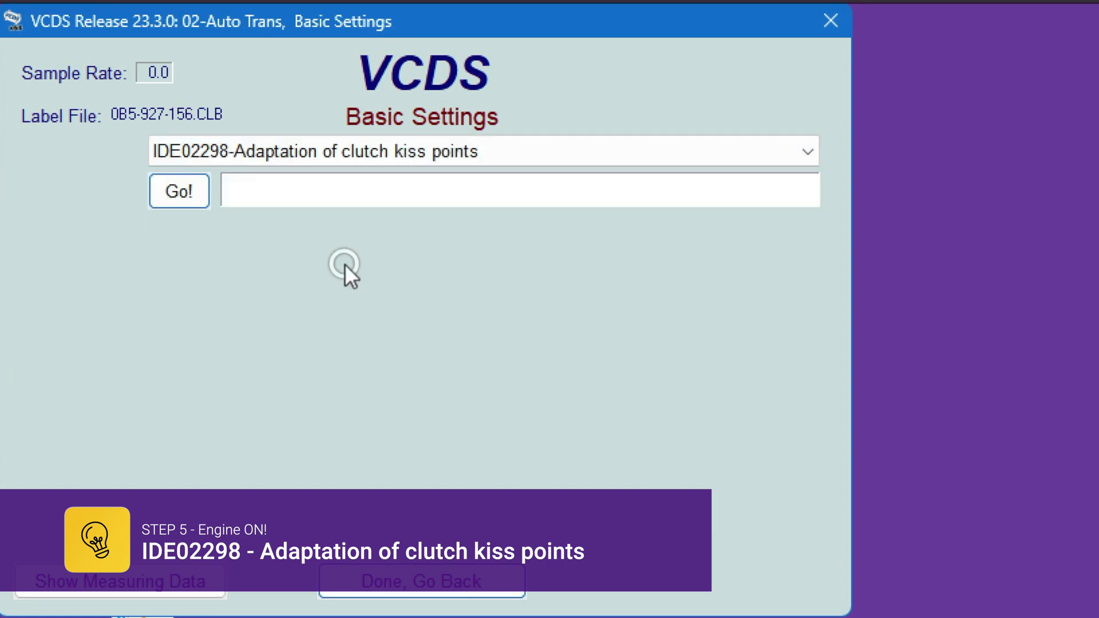
pyautogui.click(179, 191)
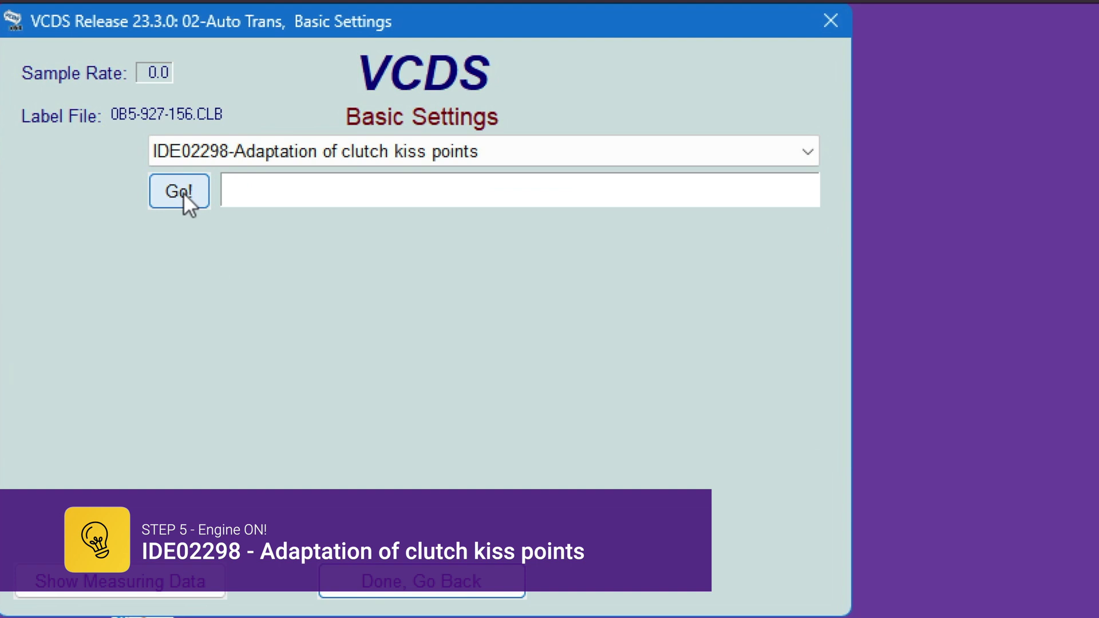
pyautogui.click(179, 191)
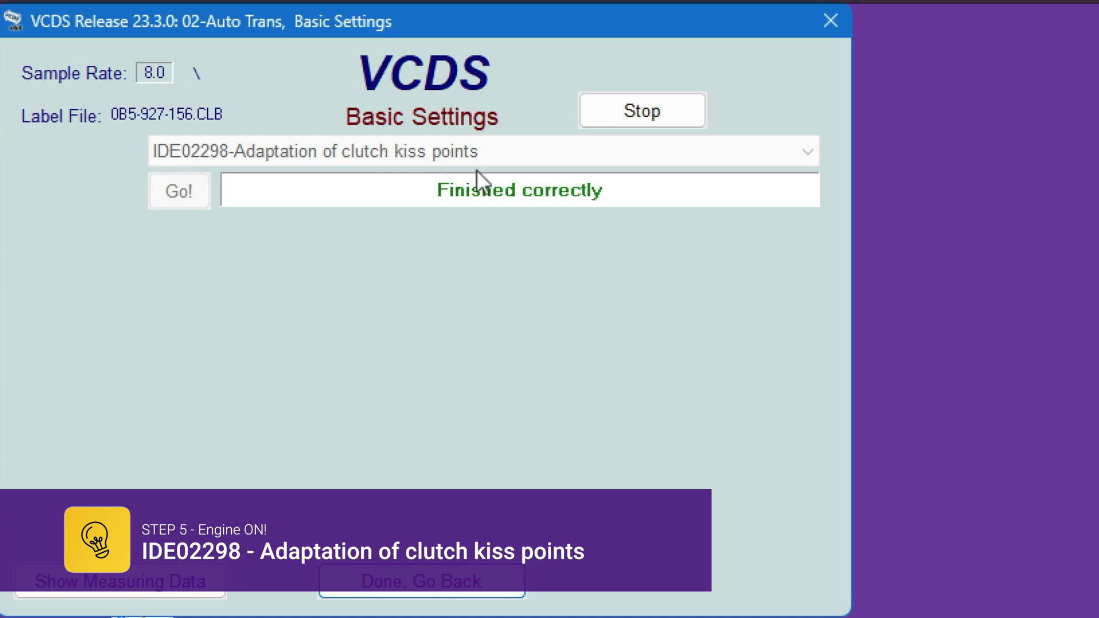
pyautogui.click(641, 110)
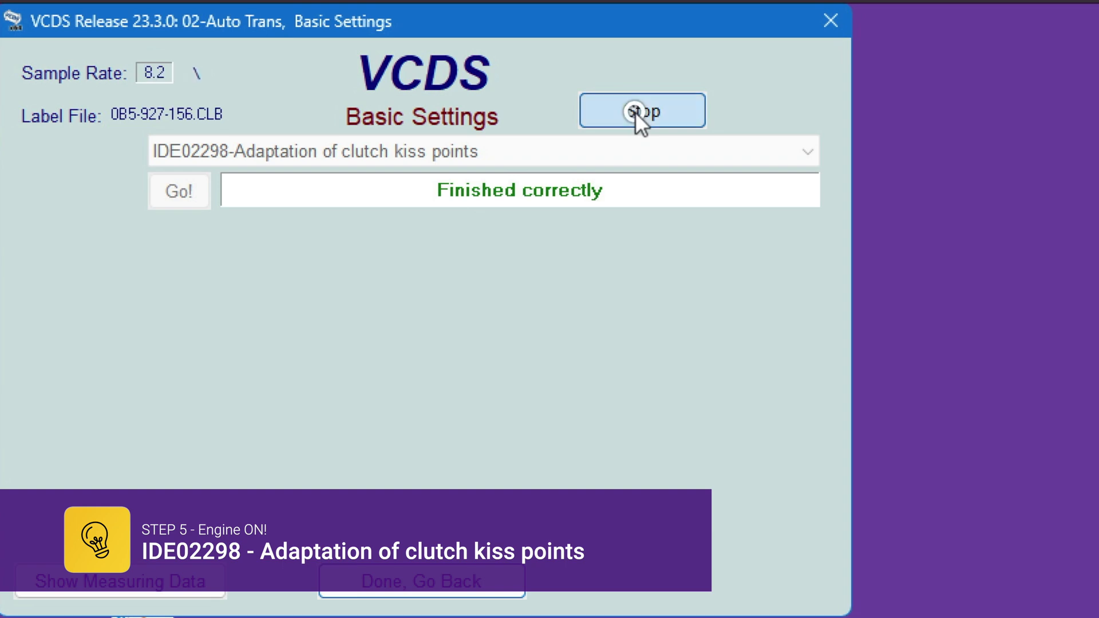
pyautogui.click(641, 110)
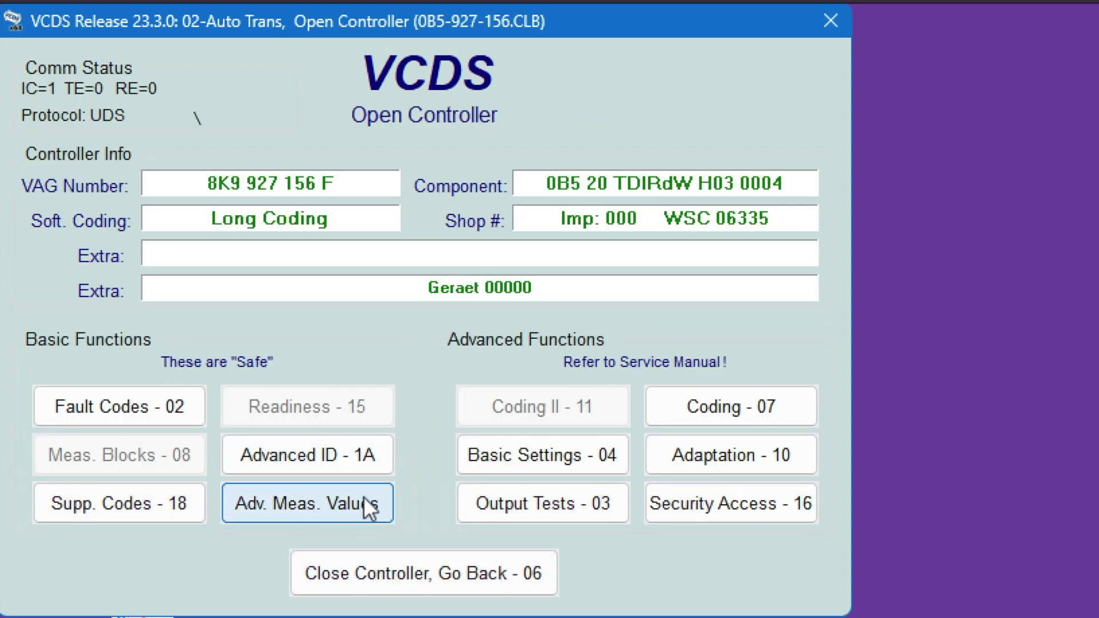
# - Filter measuring values by 'clut' and tick both engagement point adaptation status entries
pyautogui.click(307, 502)
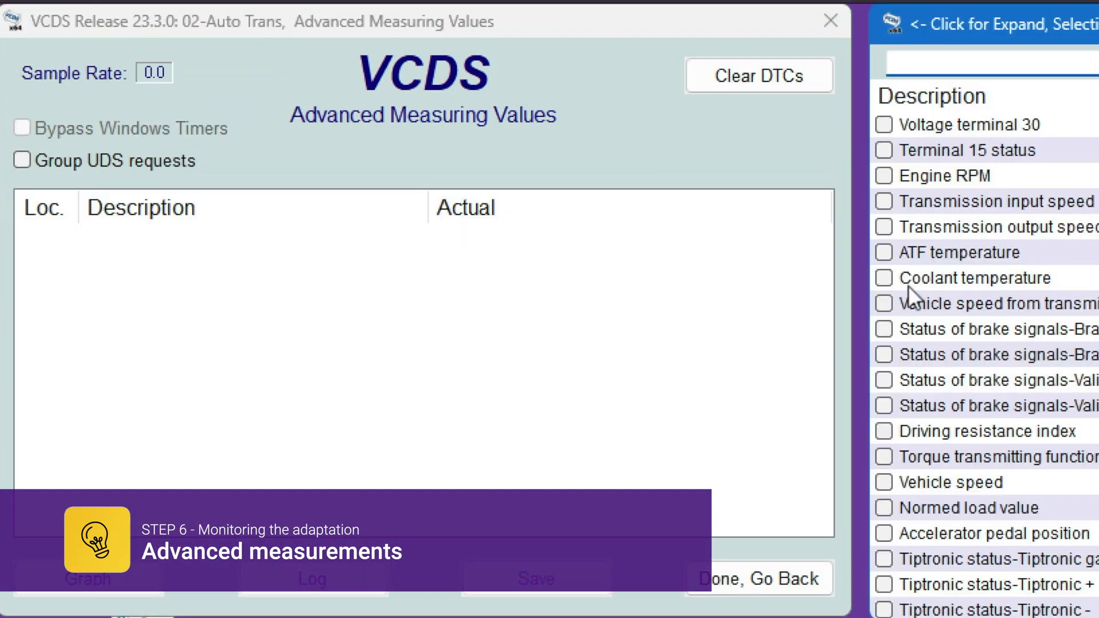
pyautogui.write('clutch')
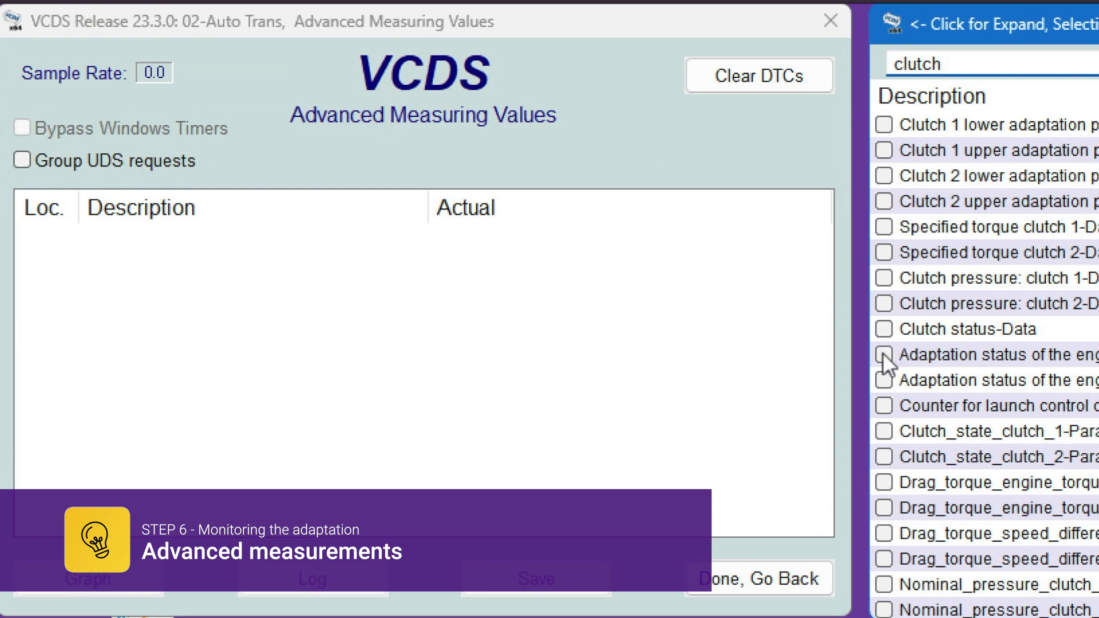
pyautogui.click(883, 380)
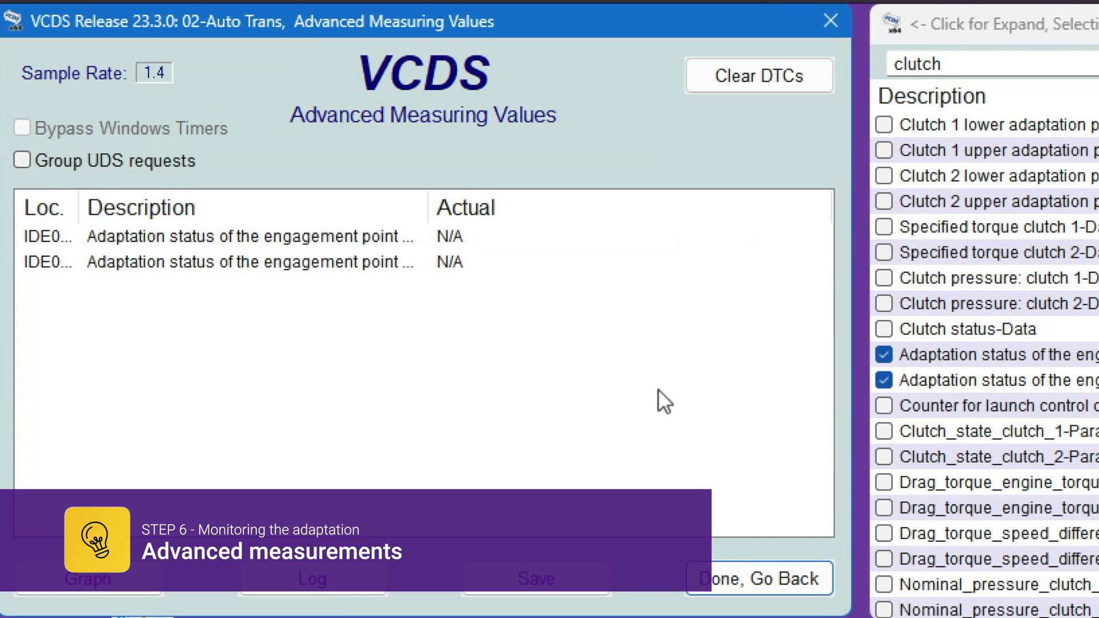
pyautogui.moveTo(393, 400)
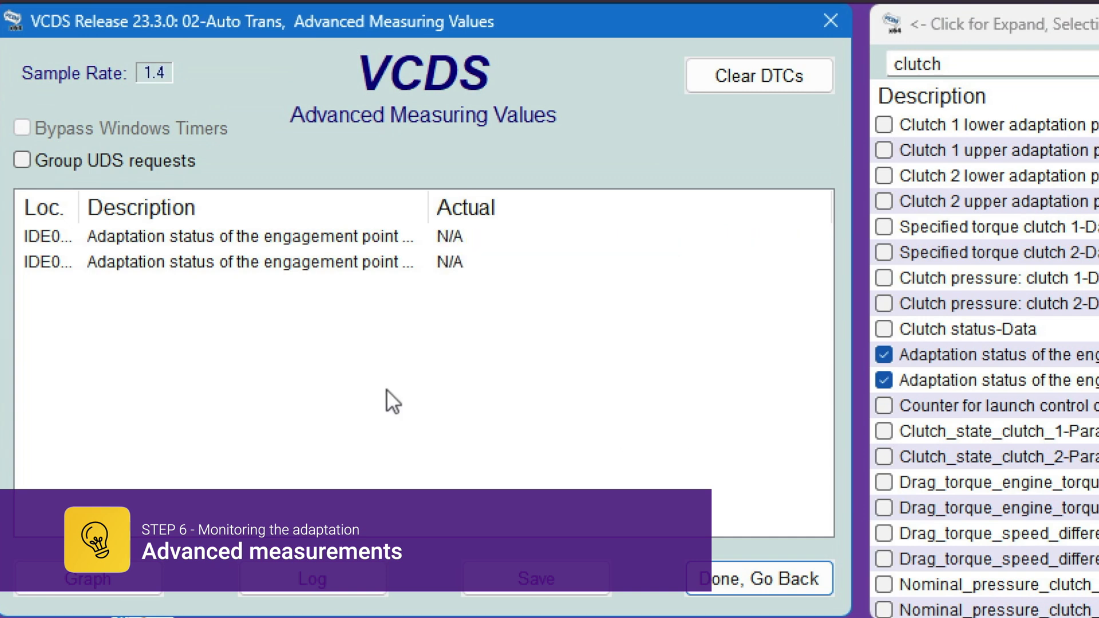
pyautogui.moveTo(554, 281)
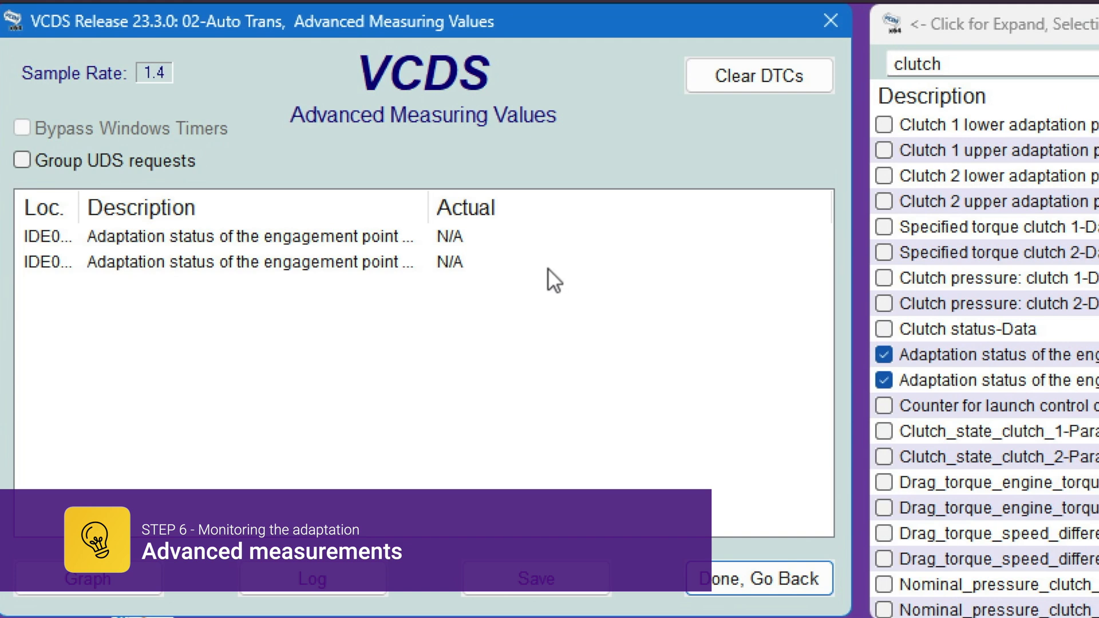
pyautogui.moveTo(505, 256)
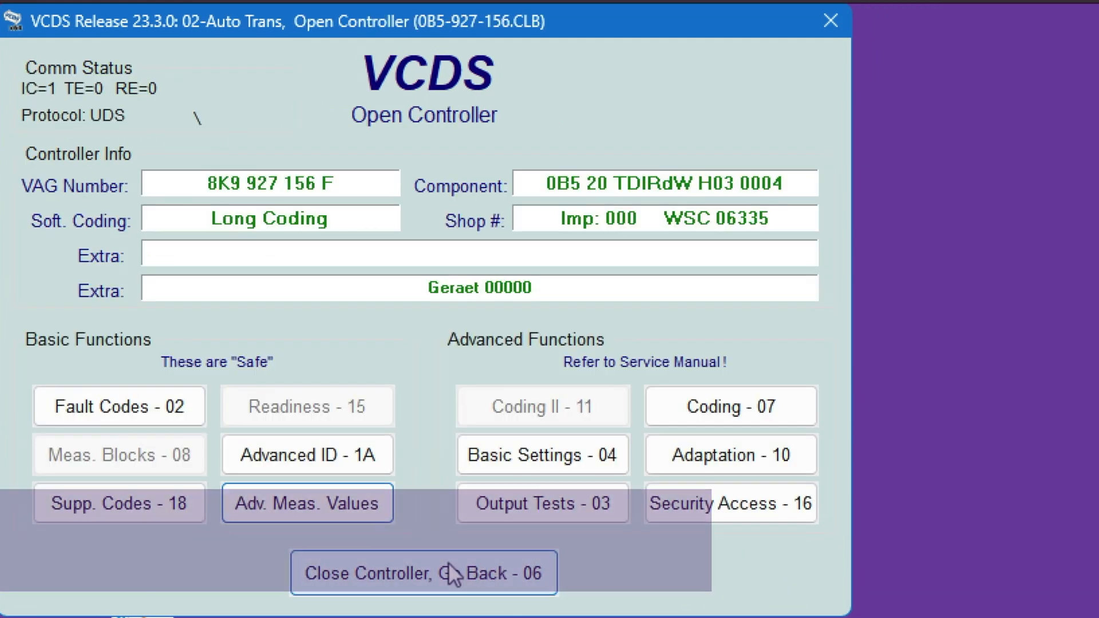
# - Close the controller, return to the main screen, and reselect 02-Auto Trans
pyautogui.click(424, 572)
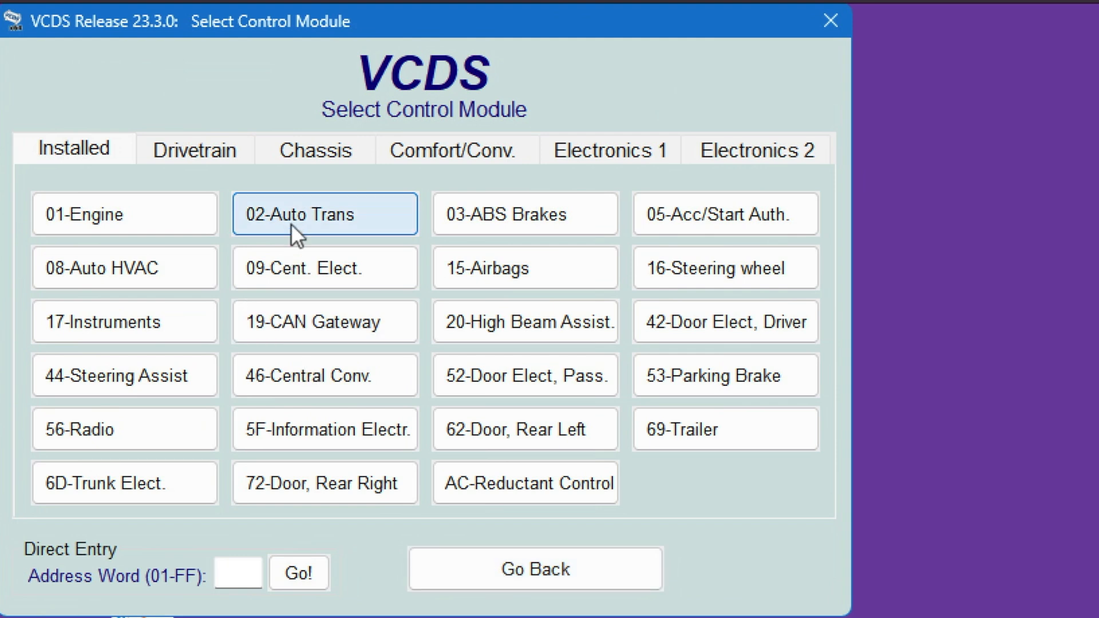
pyautogui.click(534, 568)
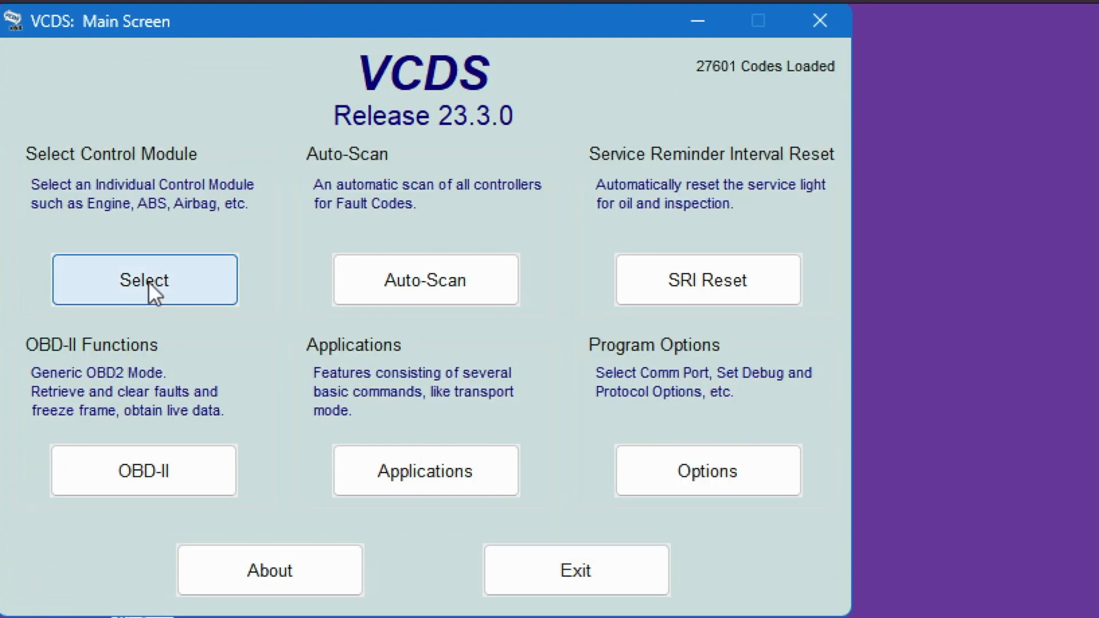
pyautogui.click(144, 280)
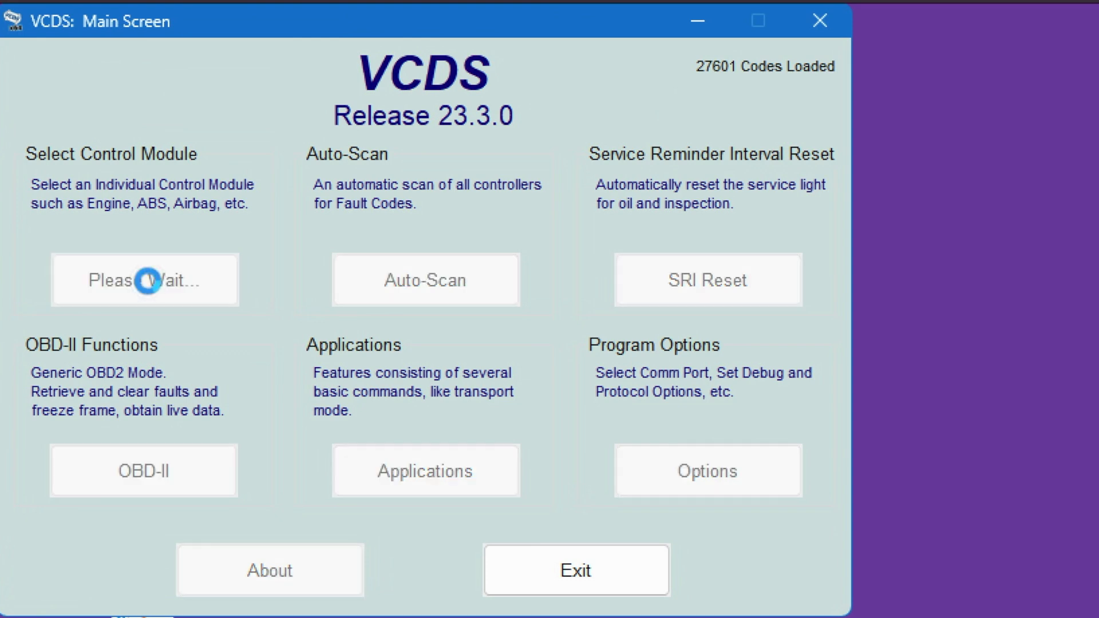
pyautogui.click(144, 280)
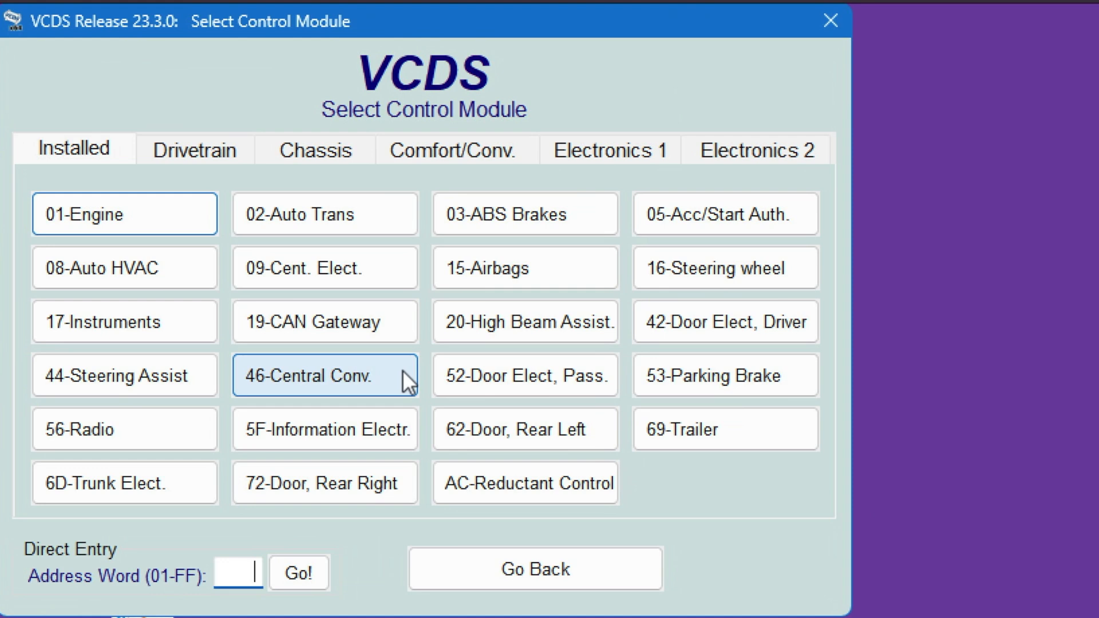
pyautogui.click(324, 213)
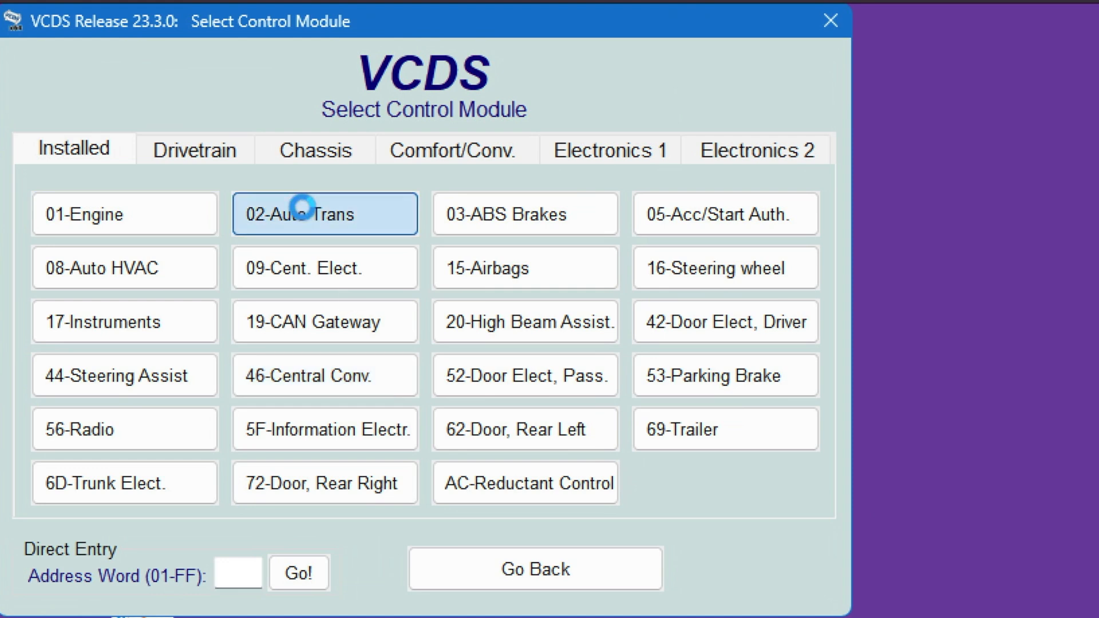
pyautogui.click(325, 213)
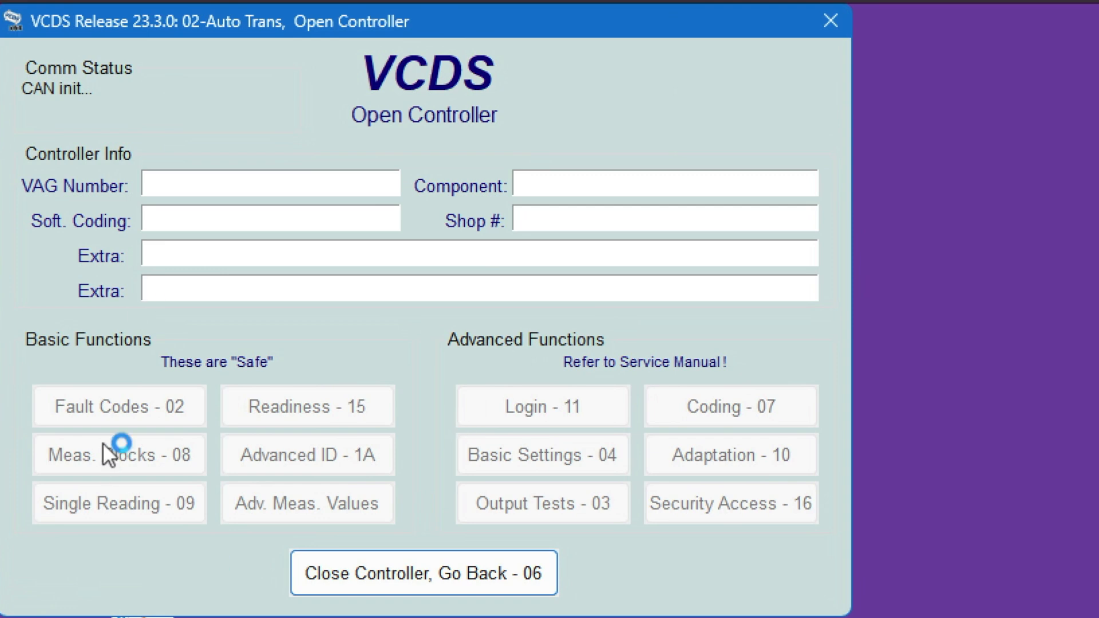
pyautogui.moveTo(182, 410)
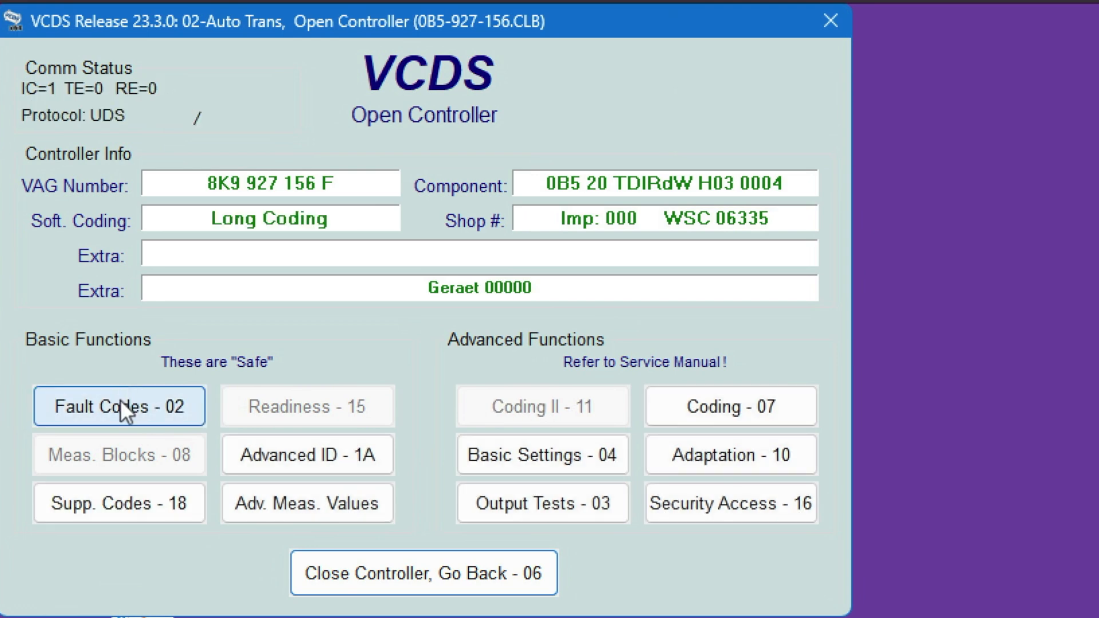
# - Check the Auto Trans fault codes, confirming 'No fault code found.', then return to the overview
pyautogui.click(119, 406)
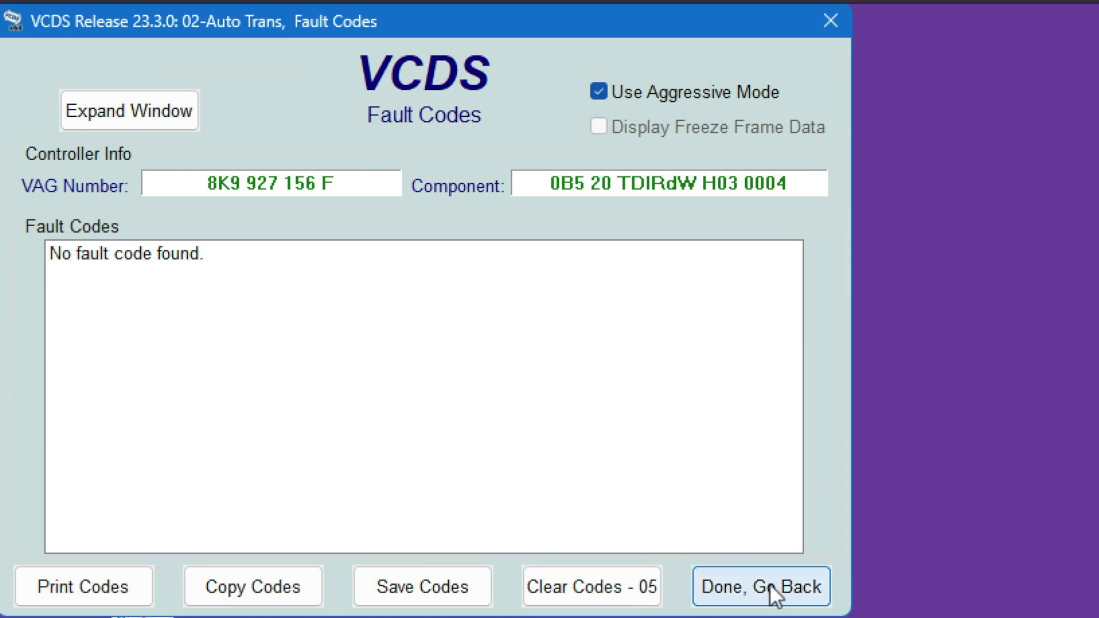
pyautogui.click(760, 586)
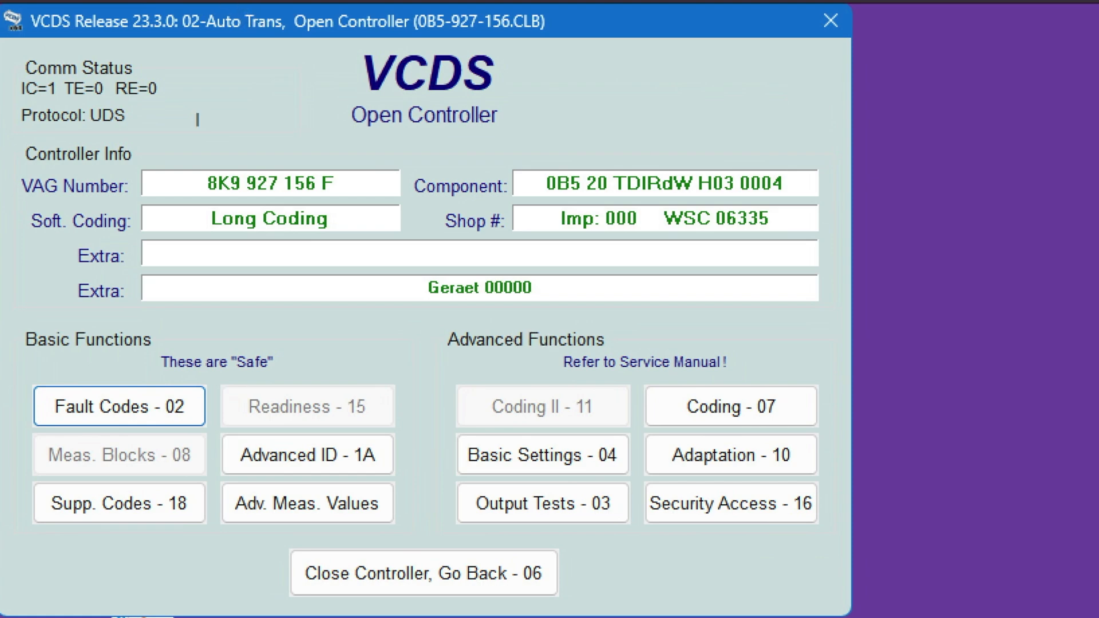
# - Monitor ATF temperature and both clutch engagement-point statuses until broken in, then close the controller
pyautogui.click(306, 502)
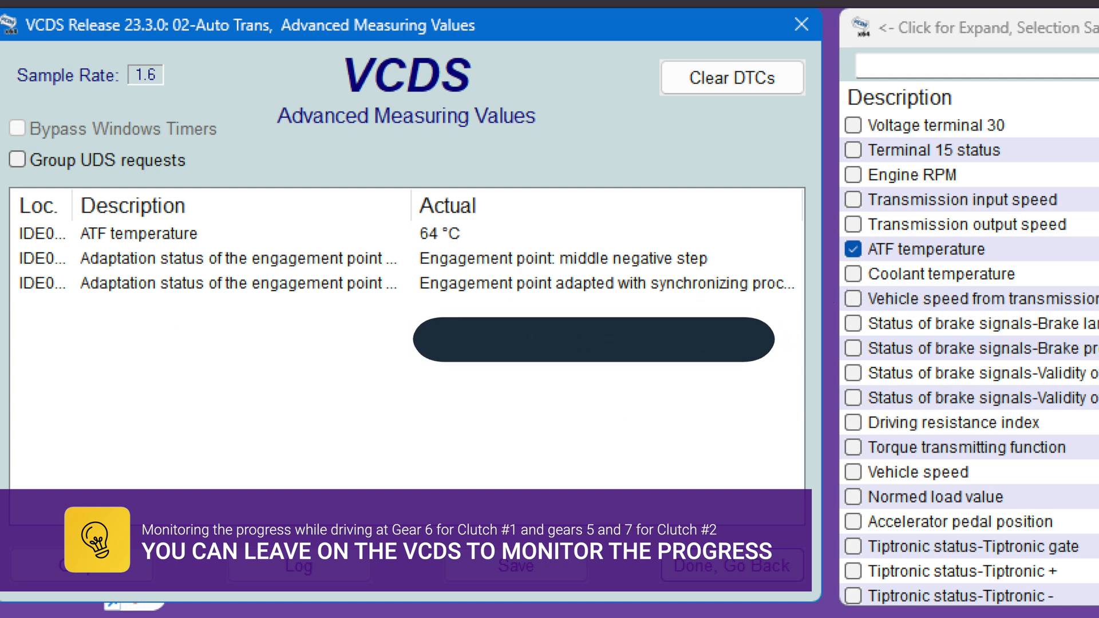
pyautogui.write('clutch')
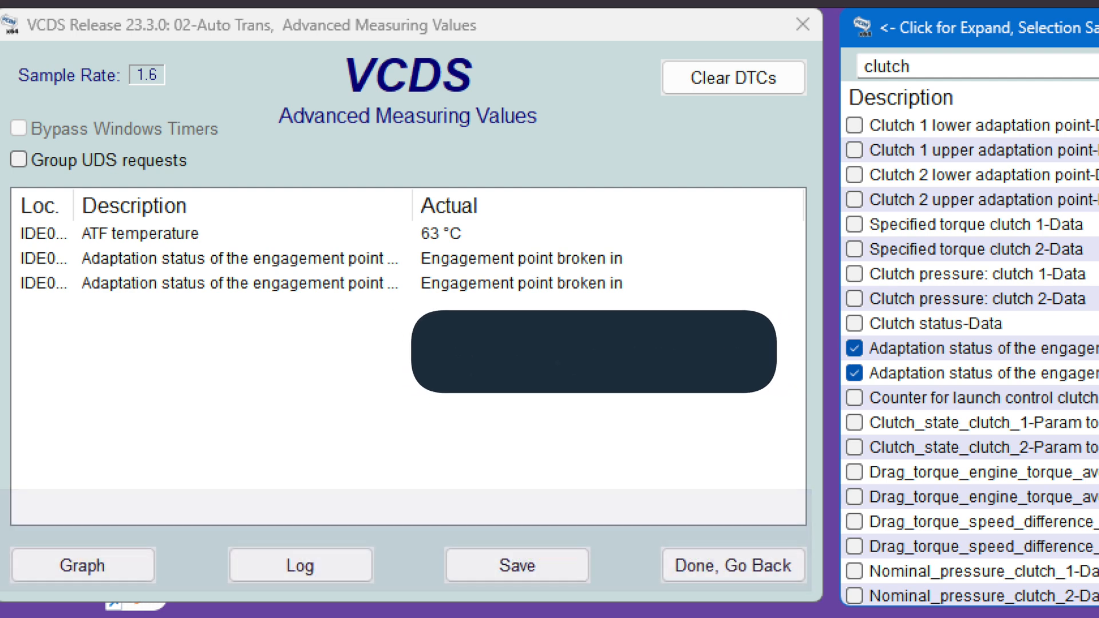
pyautogui.click(731, 565)
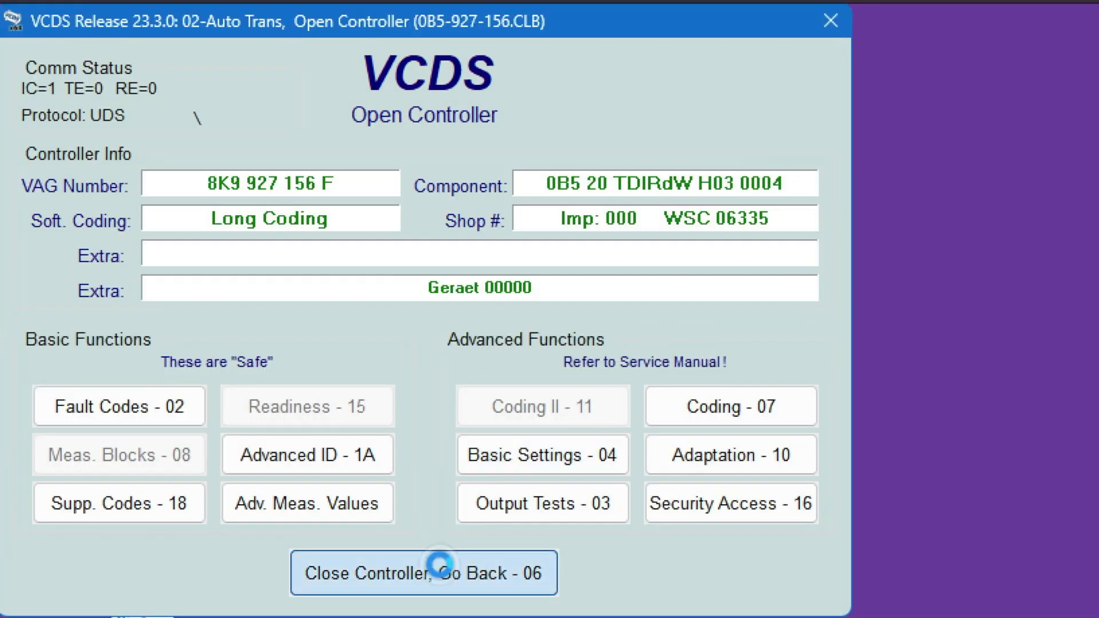
pyautogui.click(423, 573)
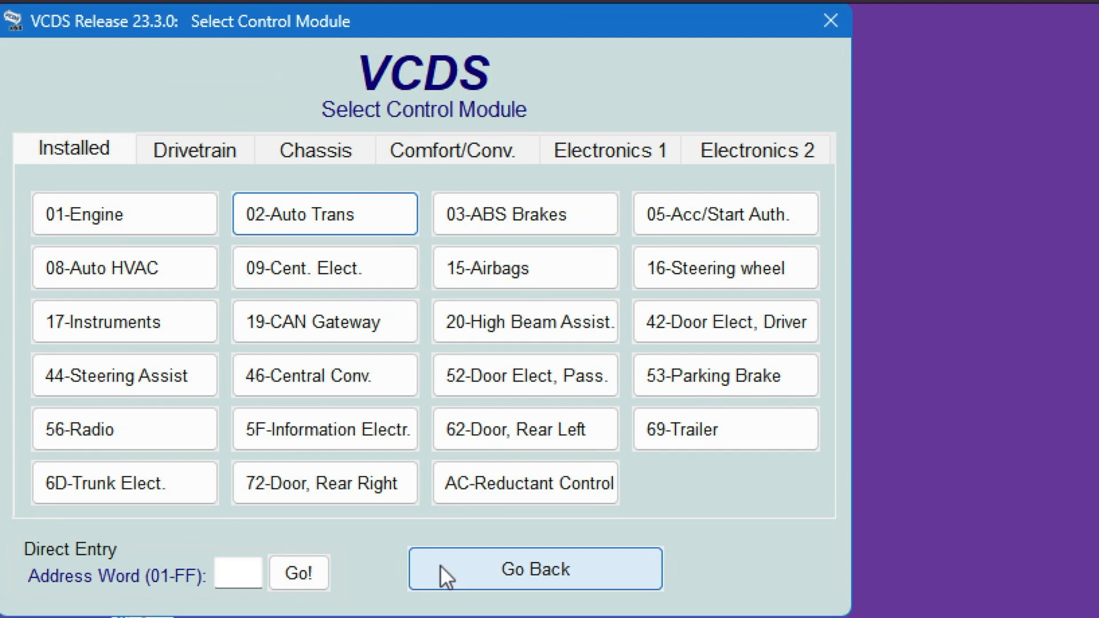